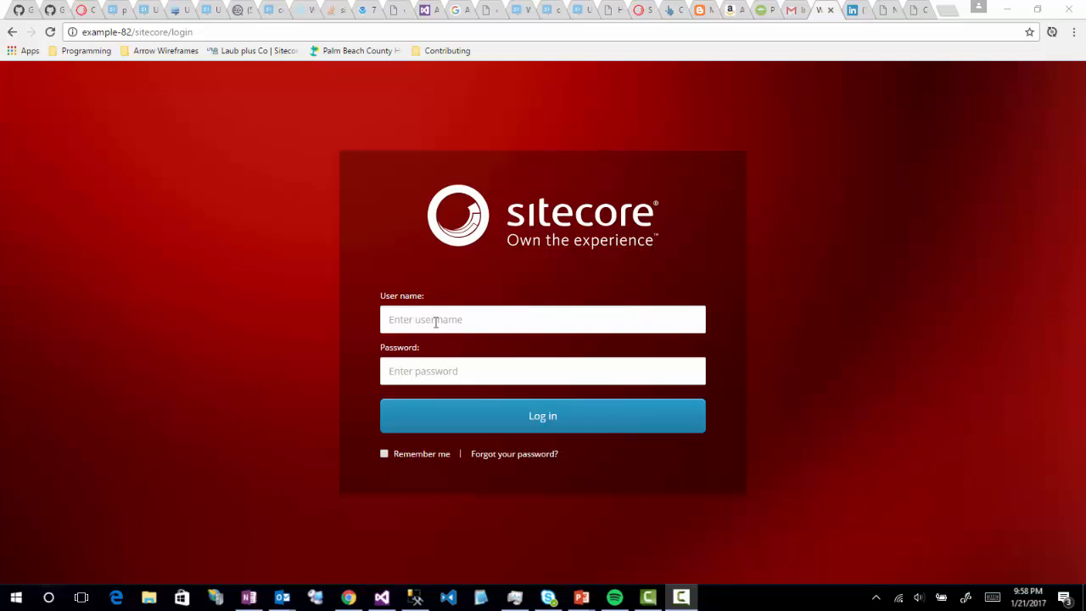
# Step: Sign in to Sitecore as admin, retrying Log in while the page loads
pyautogui.click(542, 319)
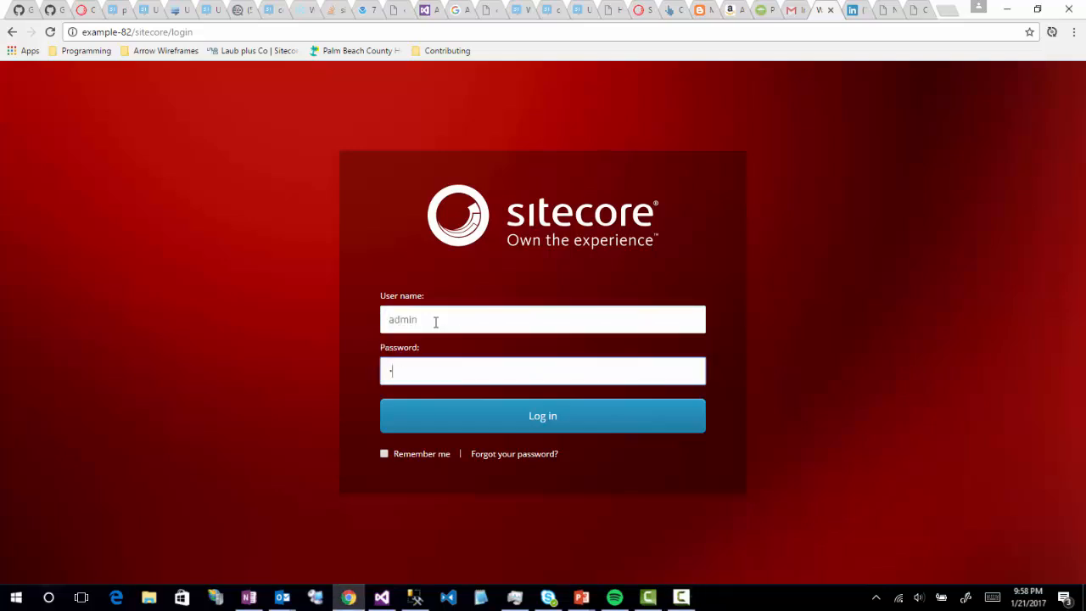
pyautogui.moveTo(508, 431)
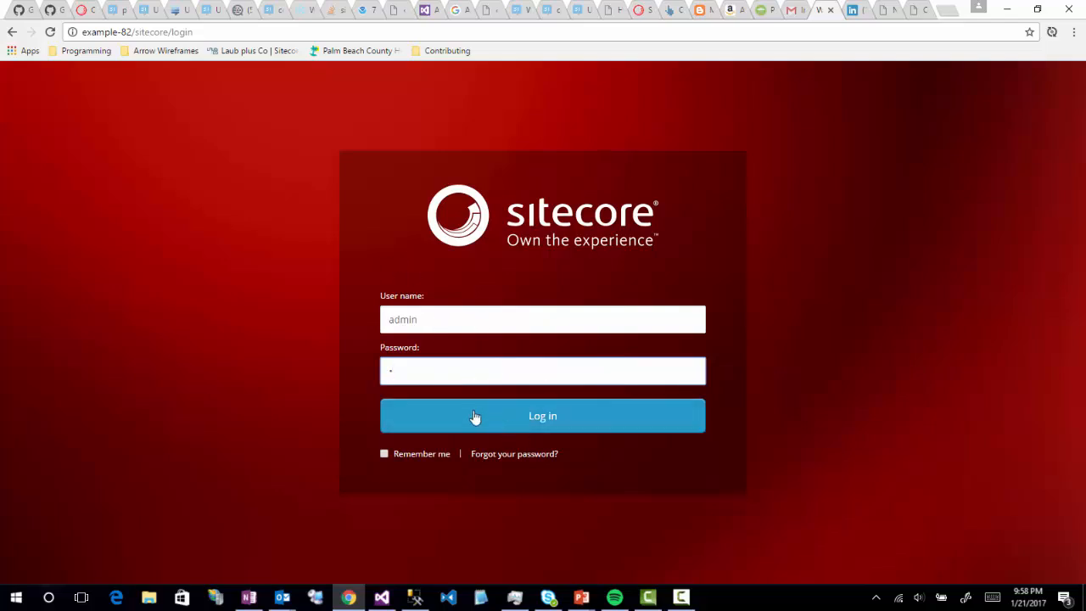
pyautogui.click(542, 416)
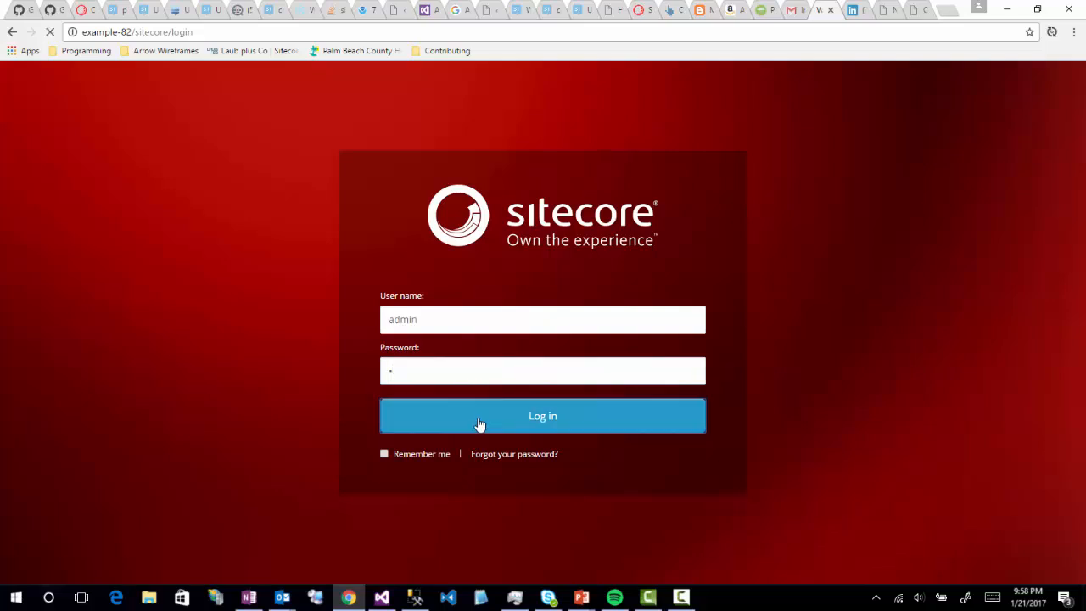
pyautogui.click(542, 415)
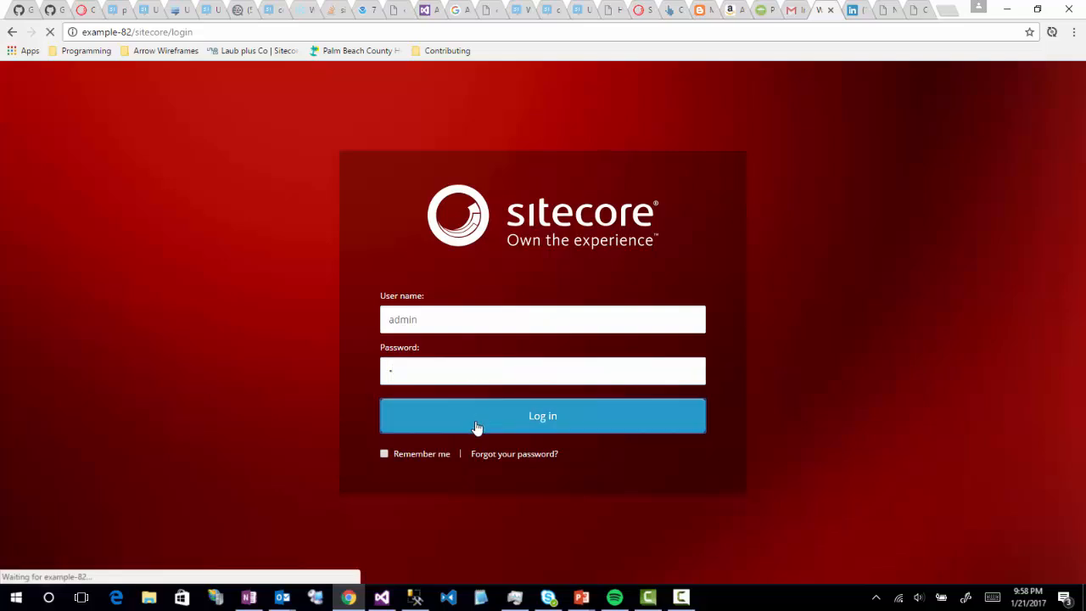
pyautogui.moveTo(479, 430)
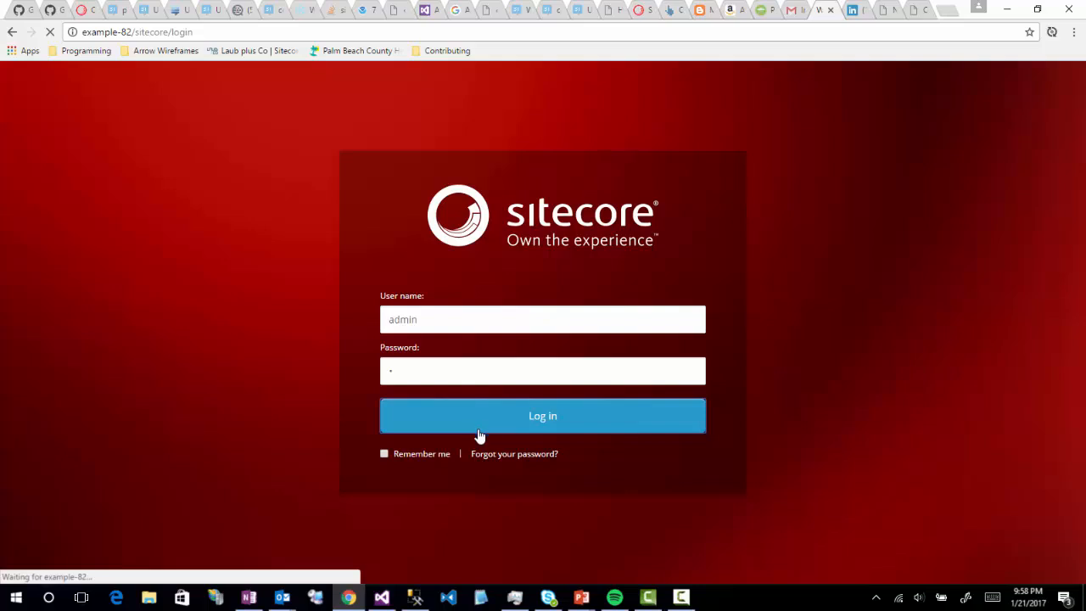
pyautogui.click(542, 414)
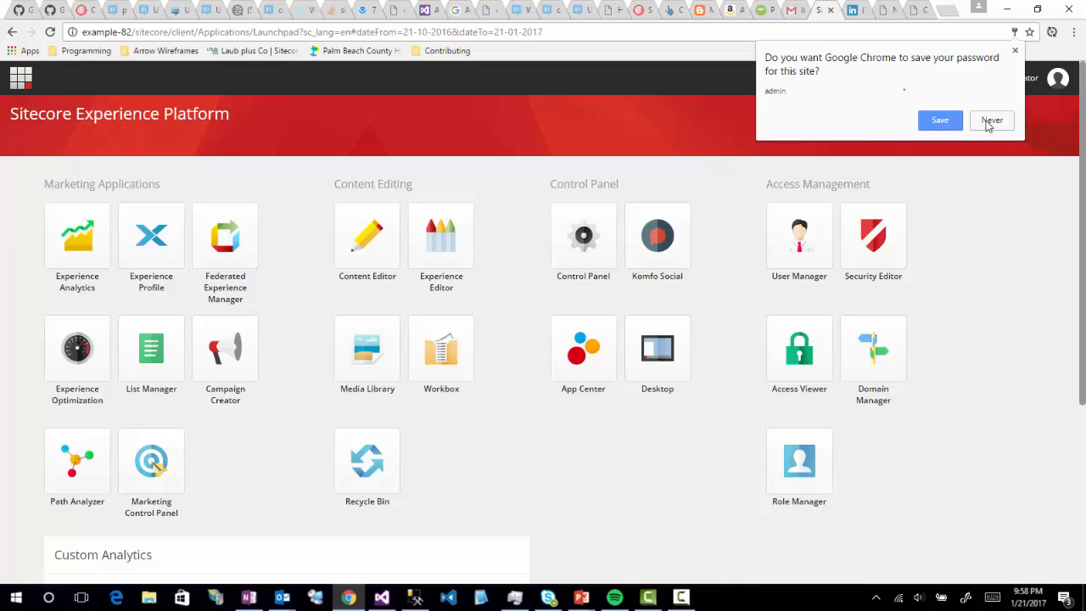
# Step: Decline Chrome's save-password prompt and launch the Content Editor from the Launchpad
pyautogui.click(990, 120)
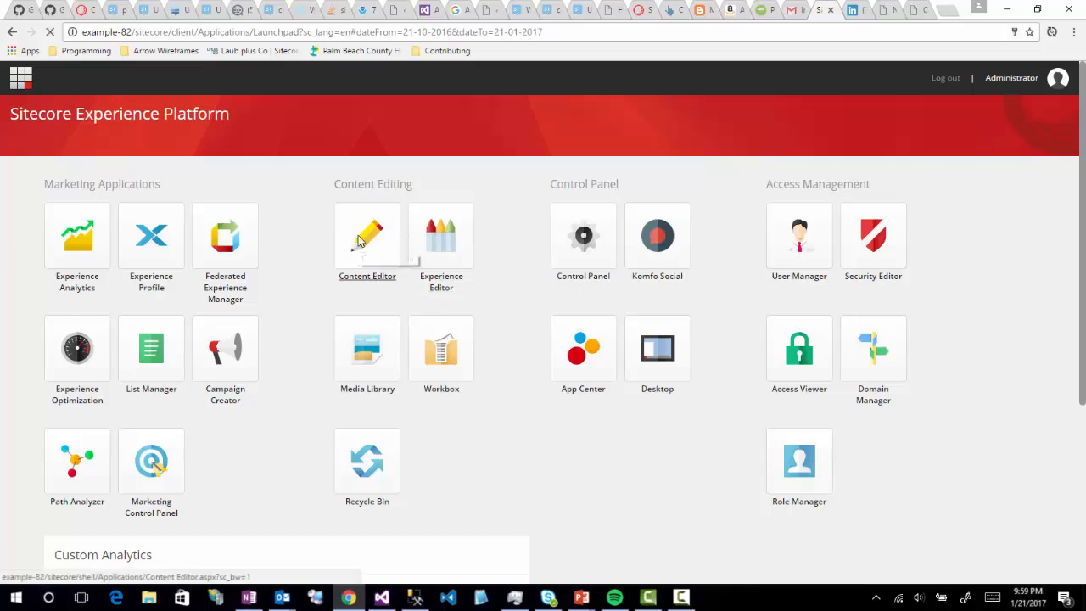
pyautogui.click(366, 236)
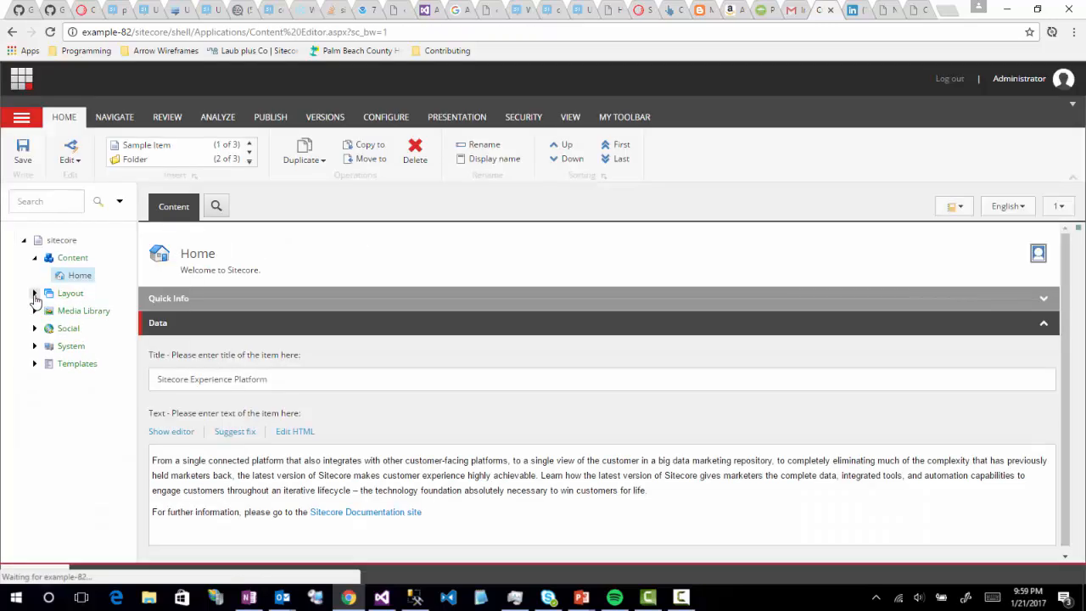
# Step: Expand Layout and Layouts in the content tree and select the Layouts folder
pyautogui.click(35, 293)
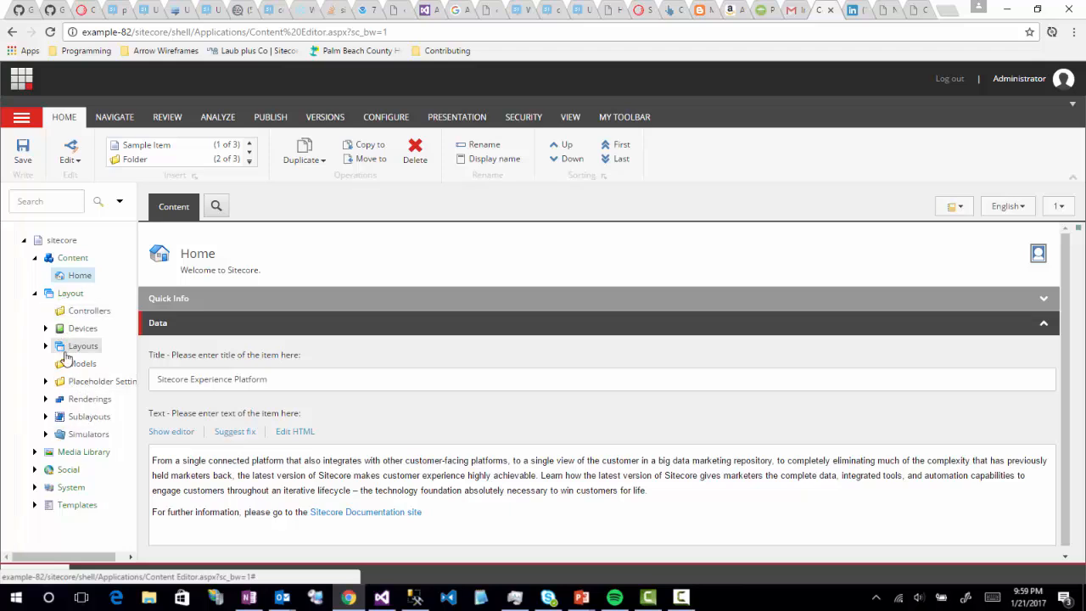
pyautogui.moveTo(36, 374)
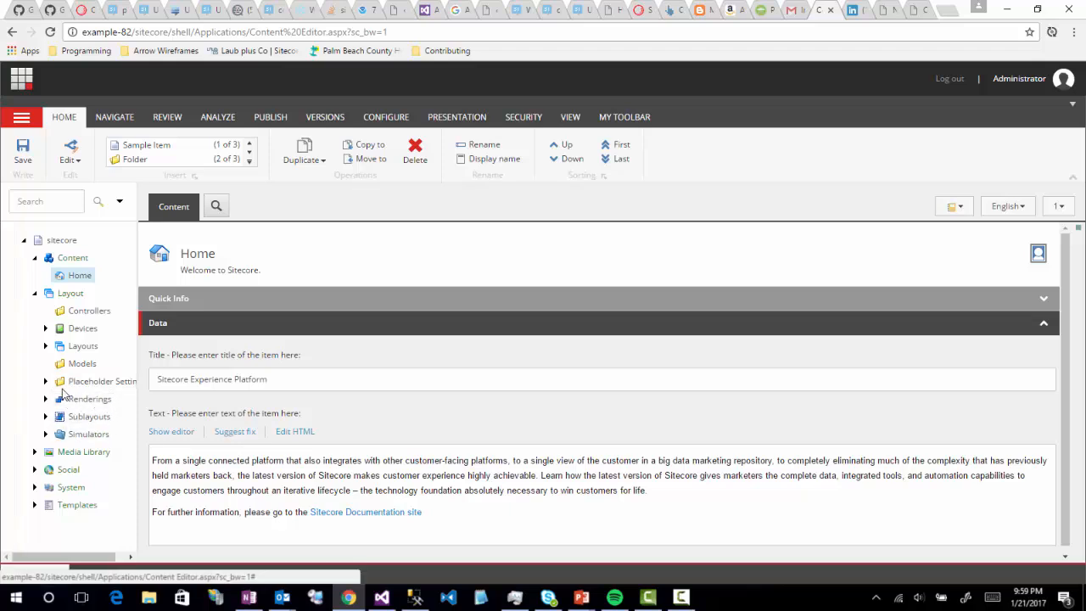
pyautogui.moveTo(72, 406)
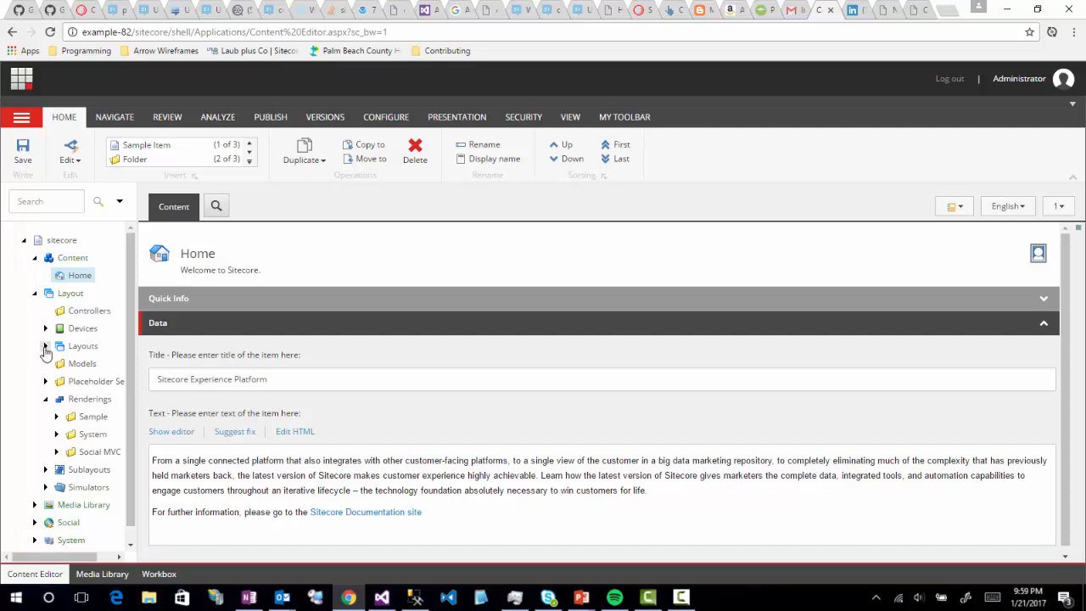
pyautogui.click(46, 345)
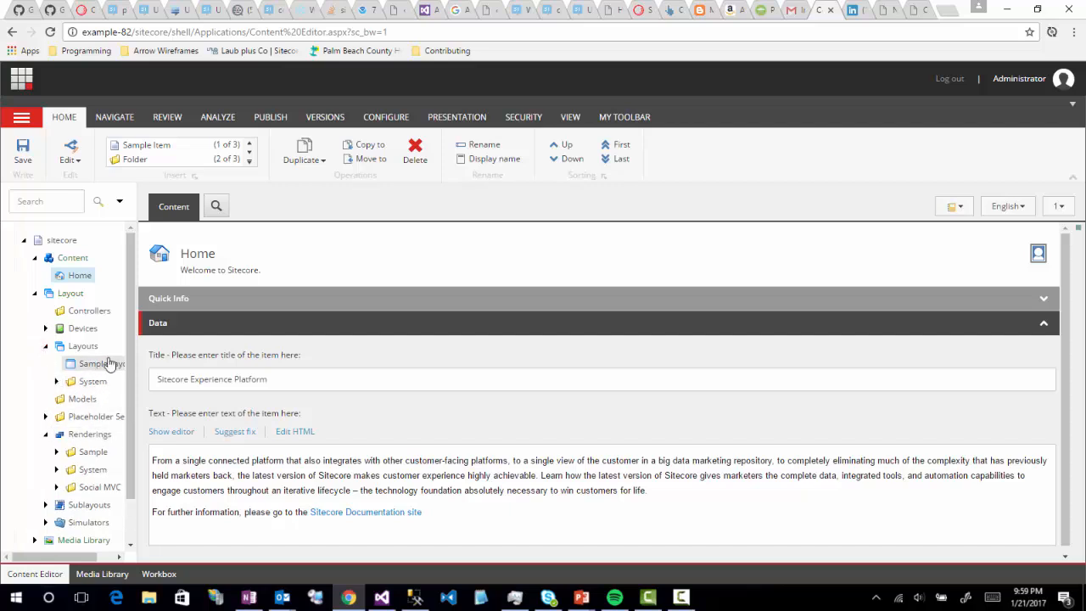
pyautogui.click(82, 345)
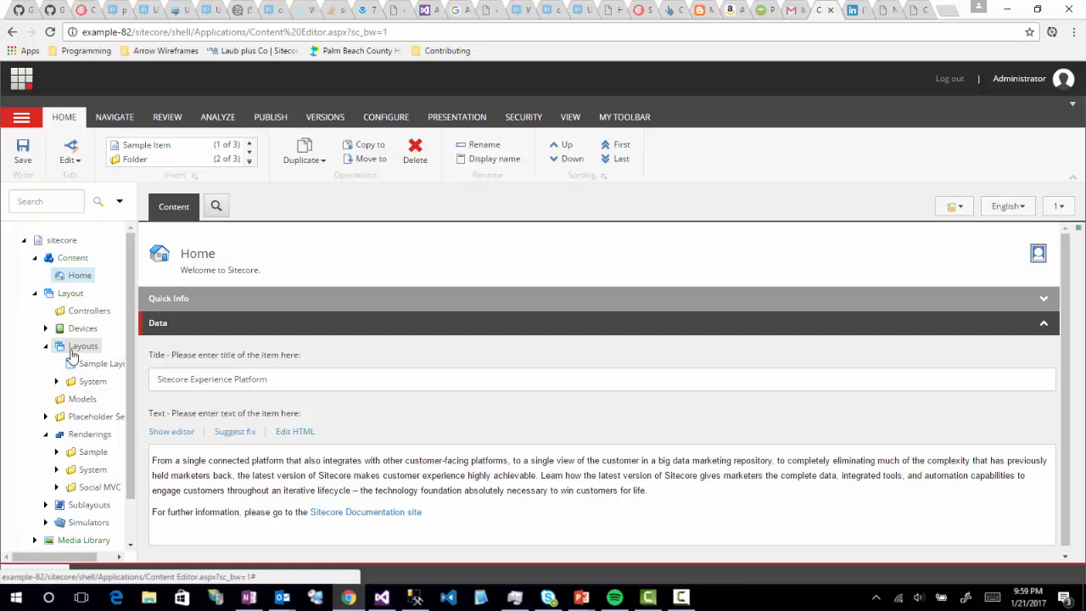
# Step: Insert a layout folder named 'Example' under Layouts
pyautogui.rightClick(83, 345)
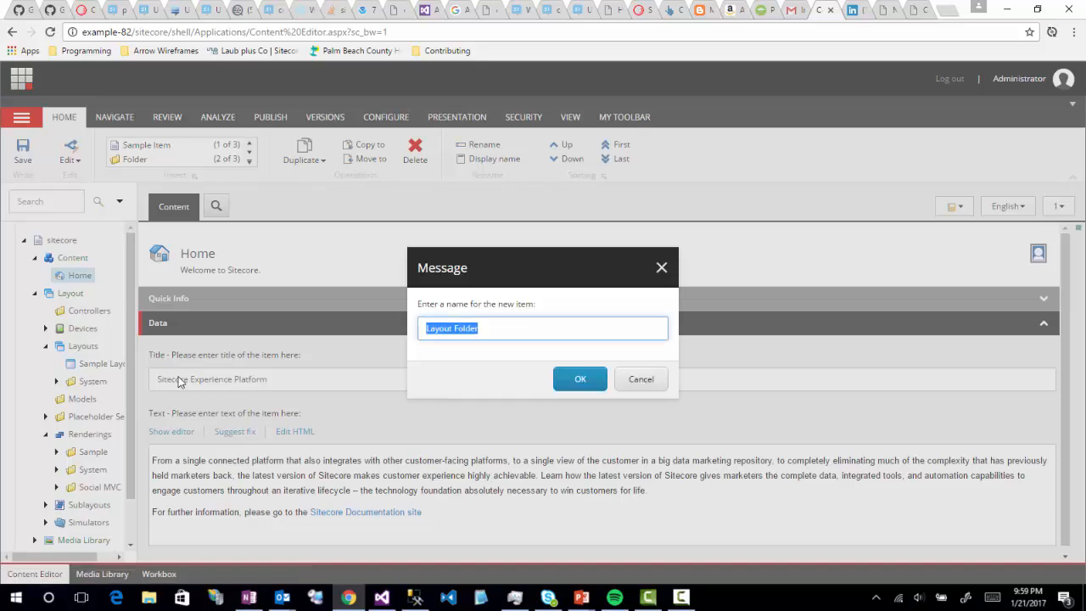
pyautogui.write('Example')
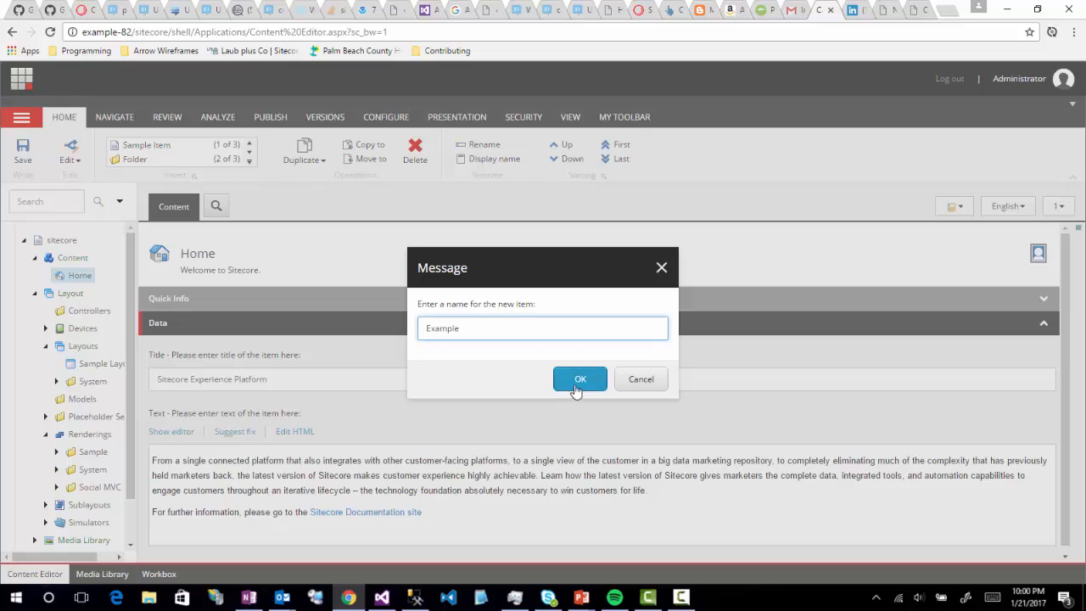
pyautogui.click(579, 378)
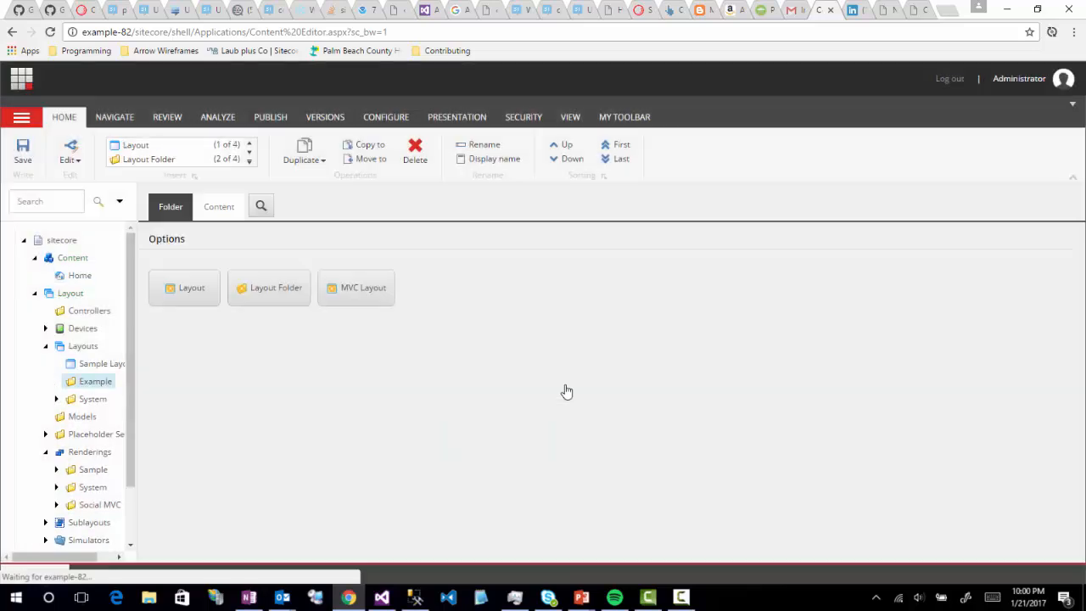
# Step: Choose Insert > MVC Layout from the Example folder's context menu
pyautogui.rightClick(95, 381)
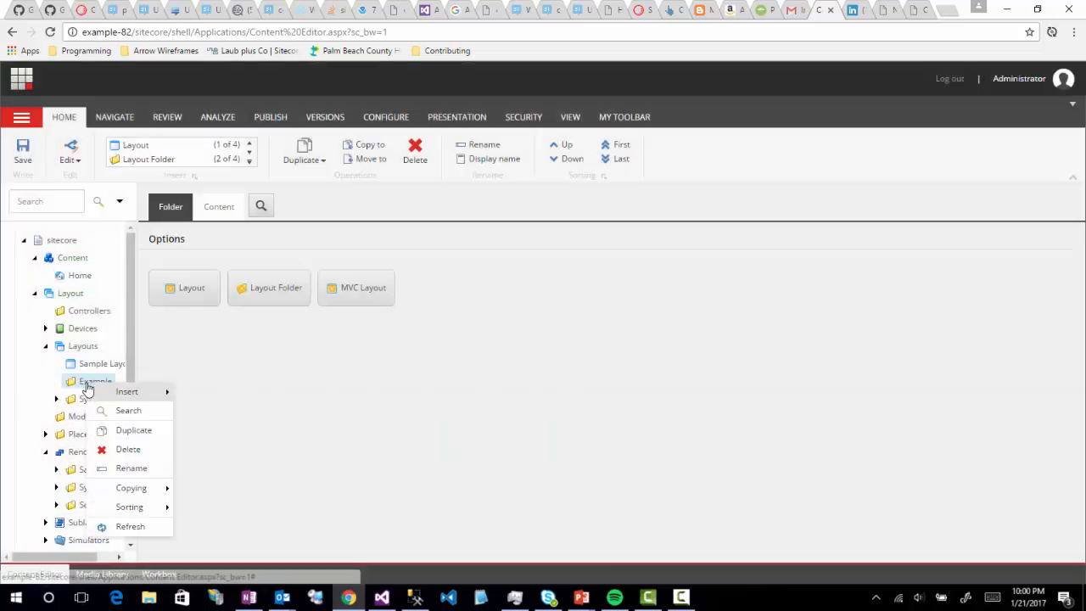
pyautogui.moveTo(127, 391)
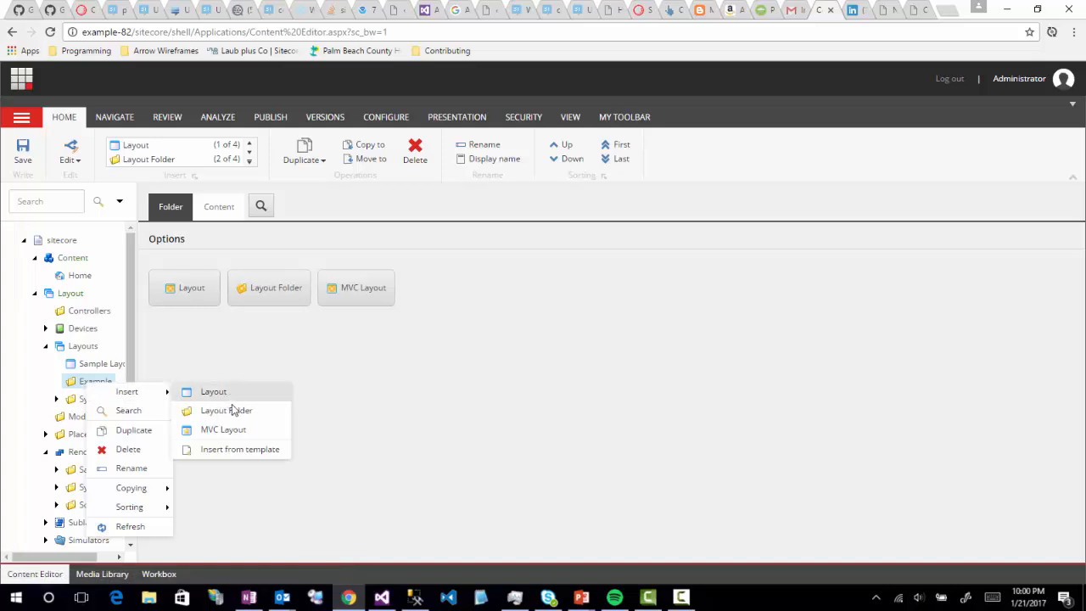
pyautogui.moveTo(235, 415)
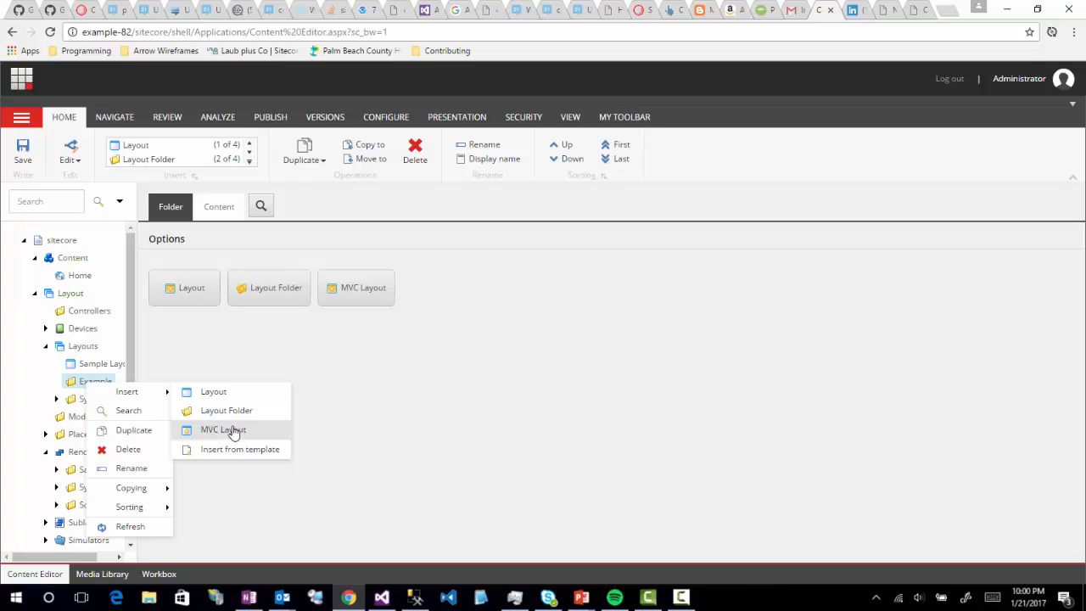
pyautogui.moveTo(222, 437)
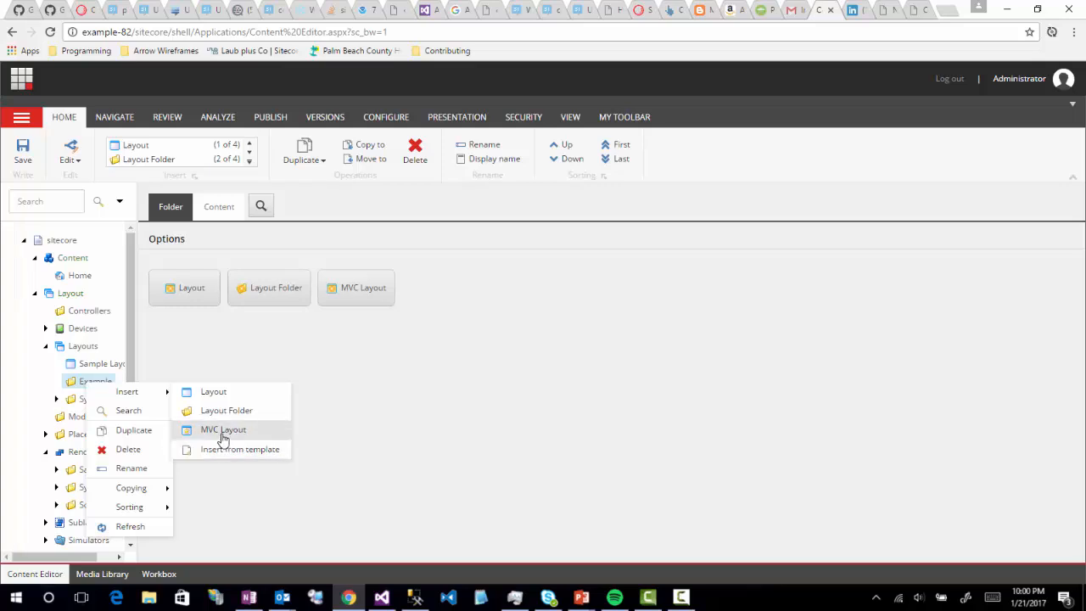
pyautogui.moveTo(214, 391)
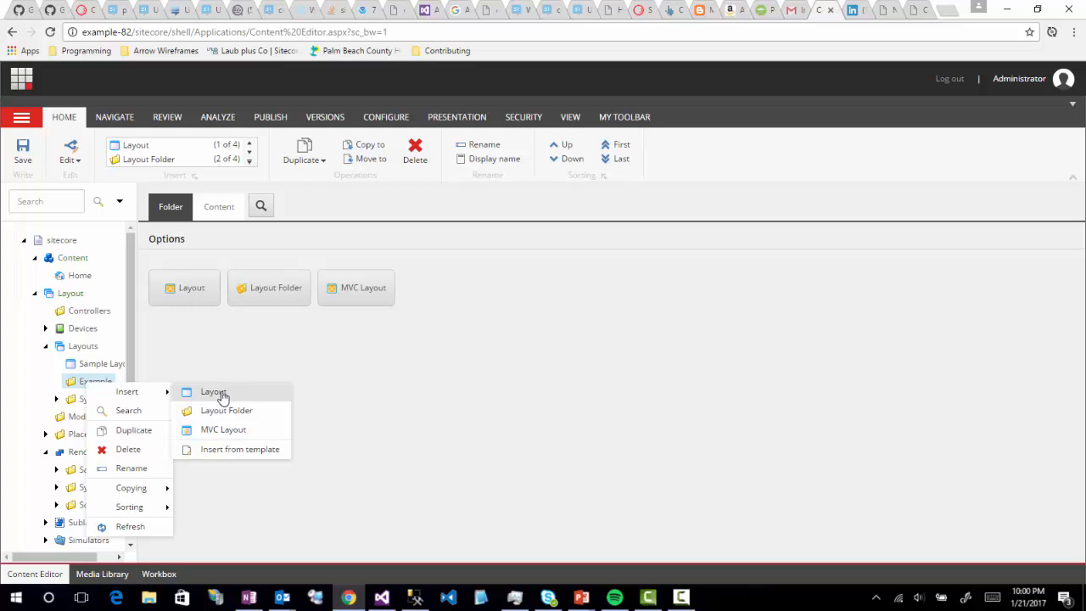
pyautogui.moveTo(208, 435)
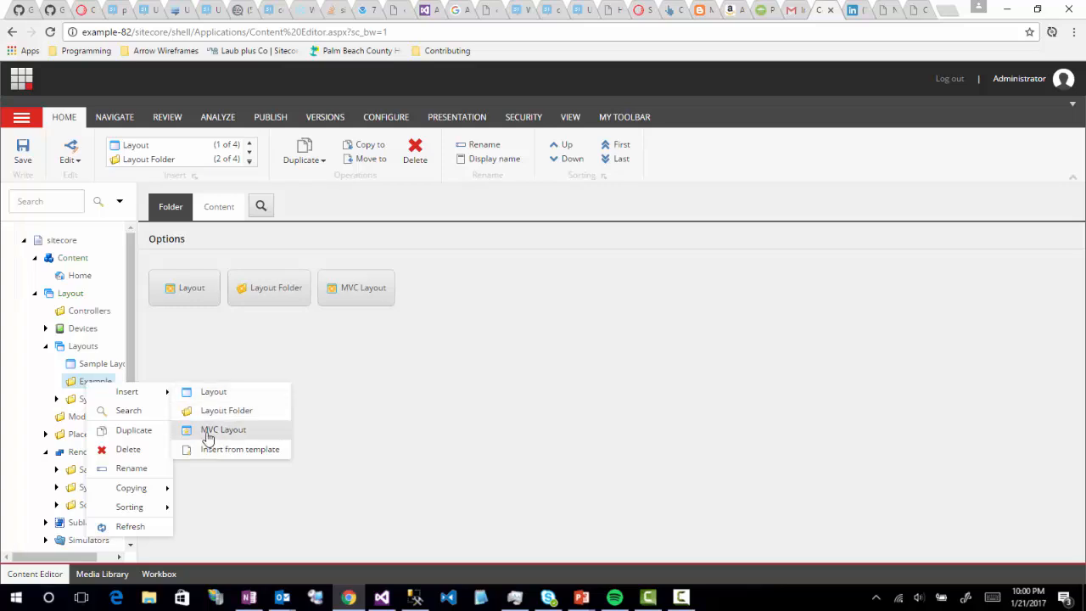
pyautogui.moveTo(226, 391)
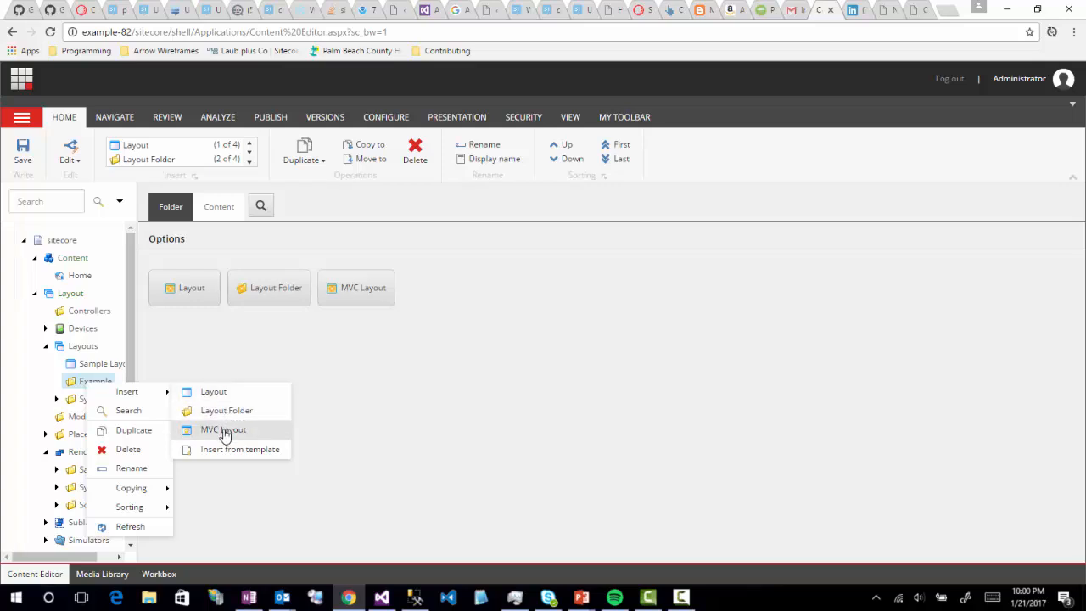
pyautogui.moveTo(227, 394)
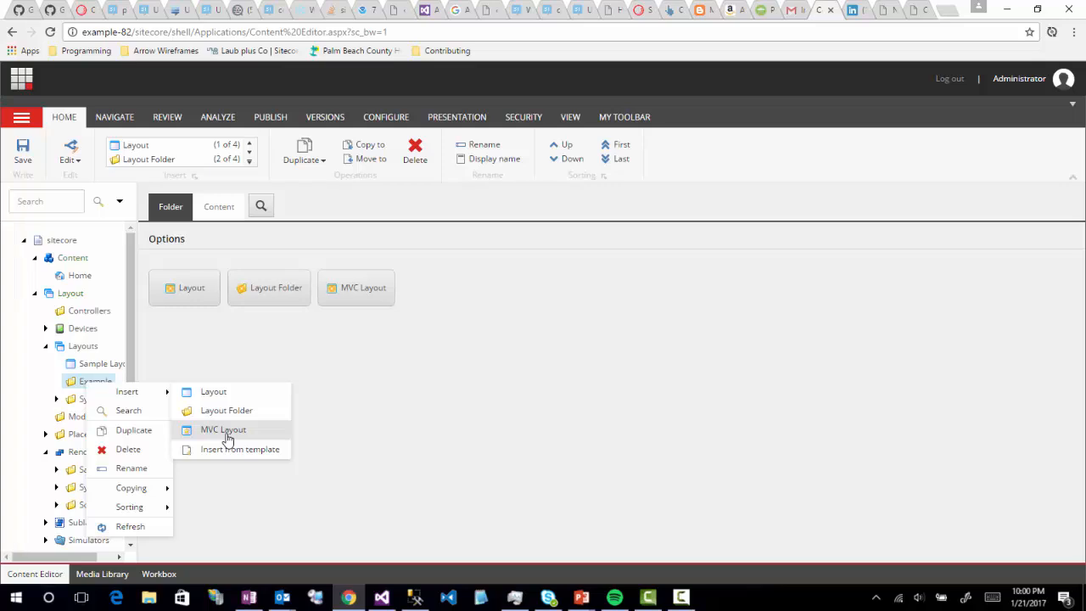
pyautogui.moveTo(227, 440)
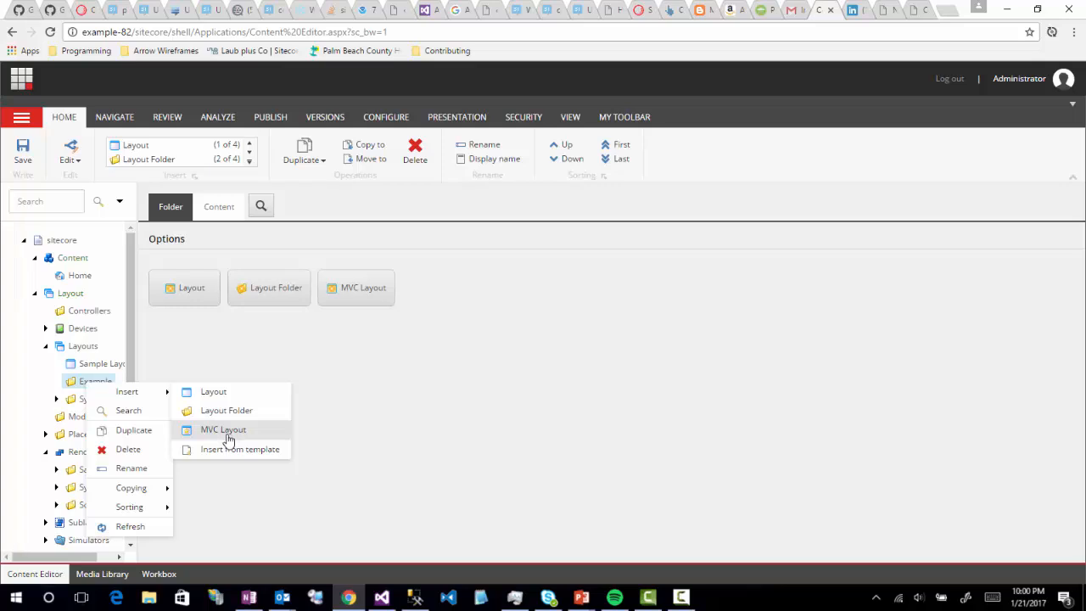
pyautogui.moveTo(227, 441)
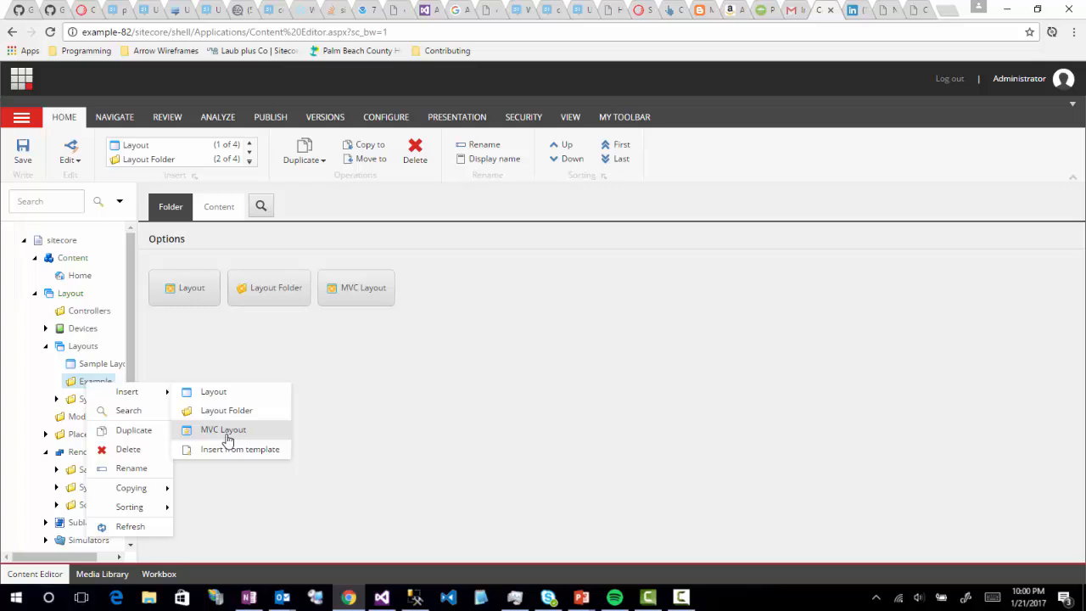
pyautogui.moveTo(228, 422)
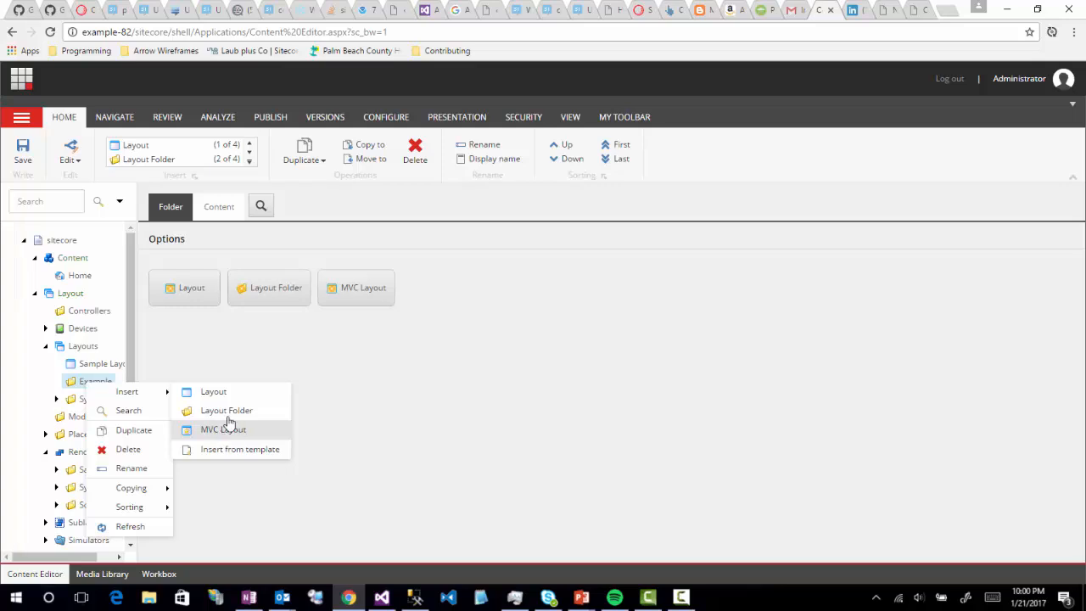
pyautogui.click(223, 429)
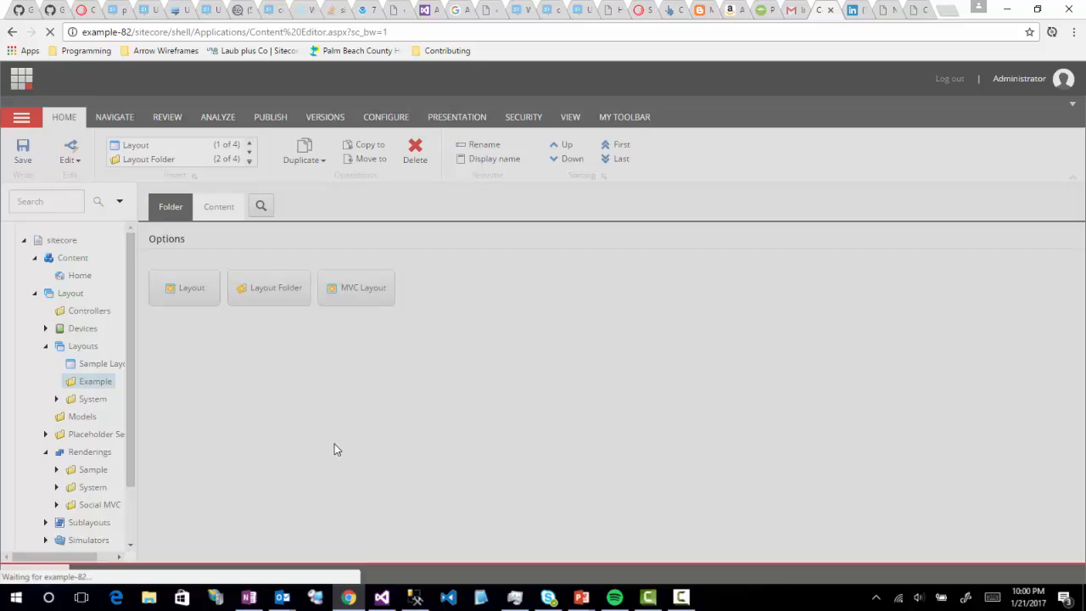
# Step: Enter 'Basic' as the new MVC layout's name
pyautogui.click(355, 287)
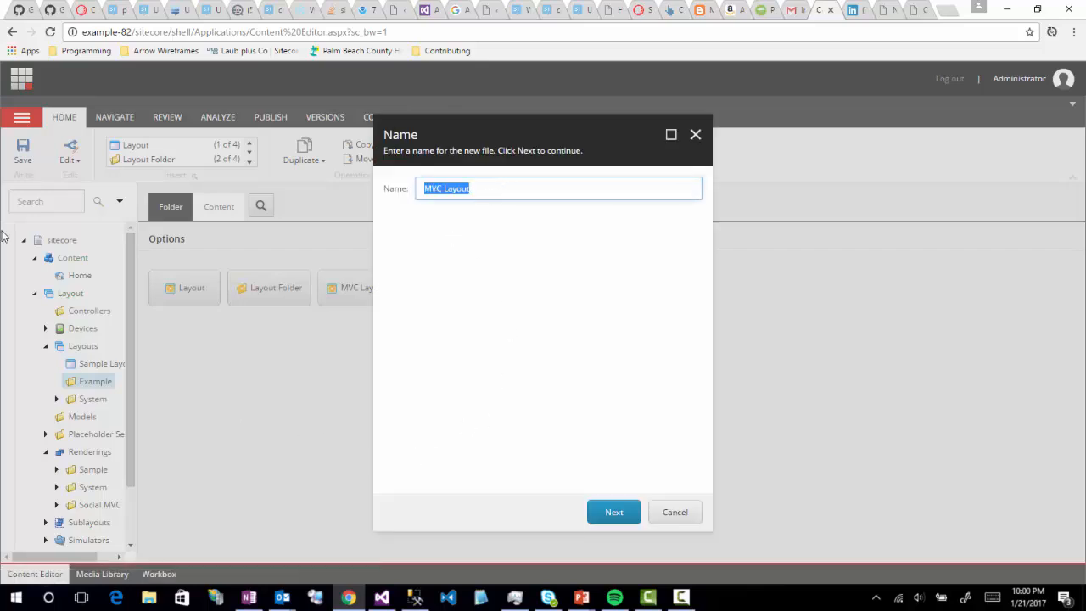
pyautogui.write('Basic')
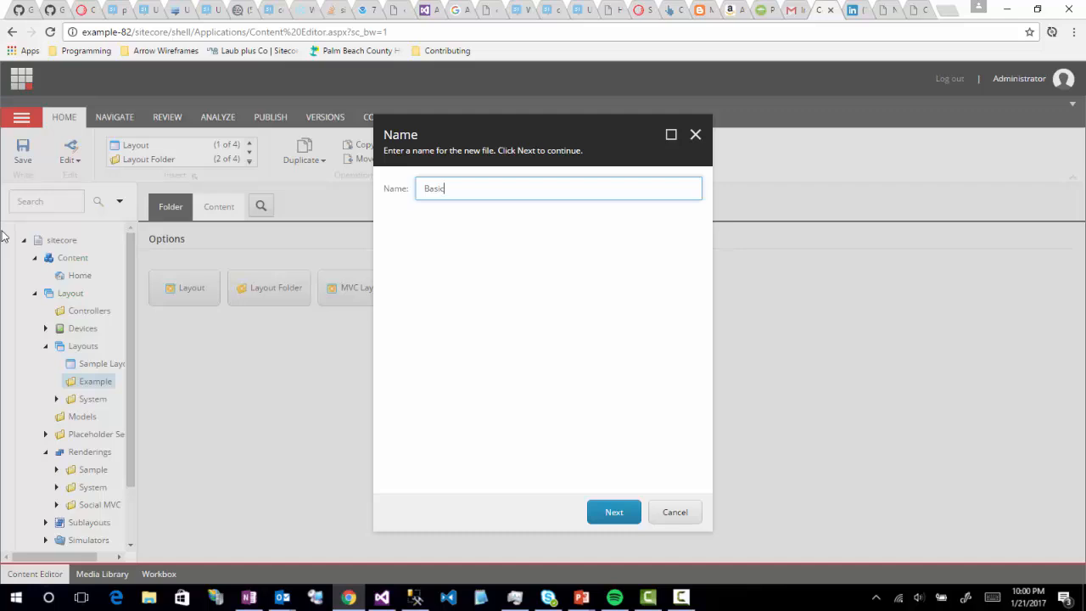
pyautogui.moveTo(113, 331)
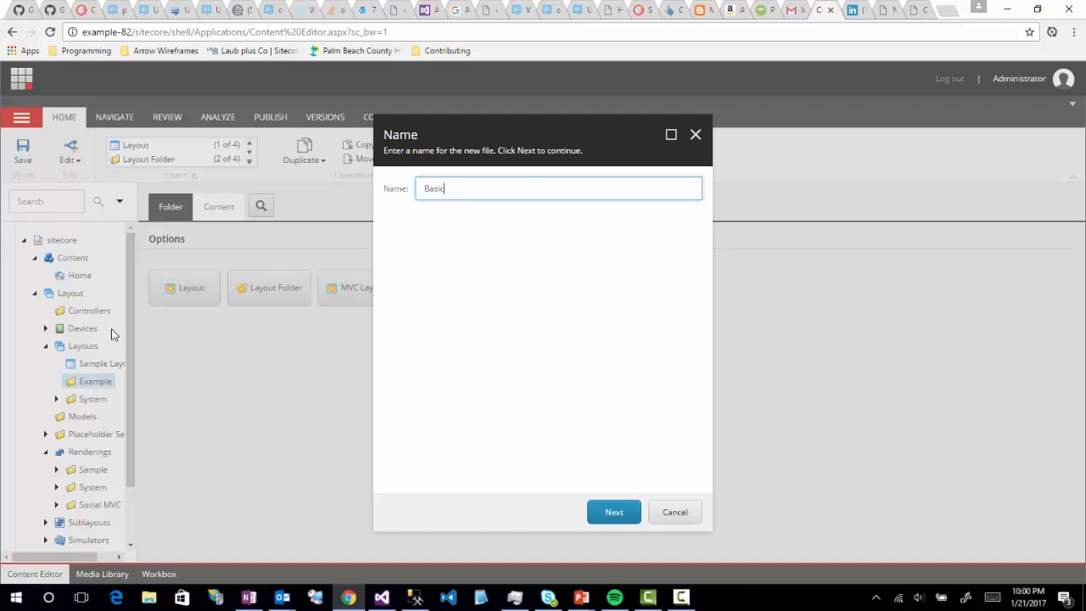
pyautogui.moveTo(618, 246)
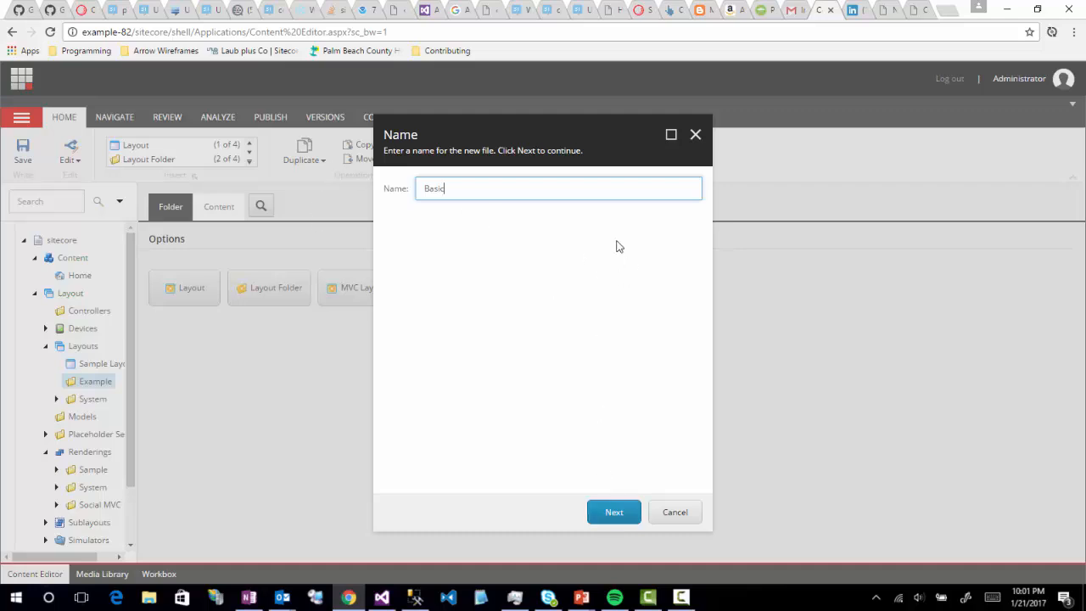
pyautogui.moveTo(542, 244)
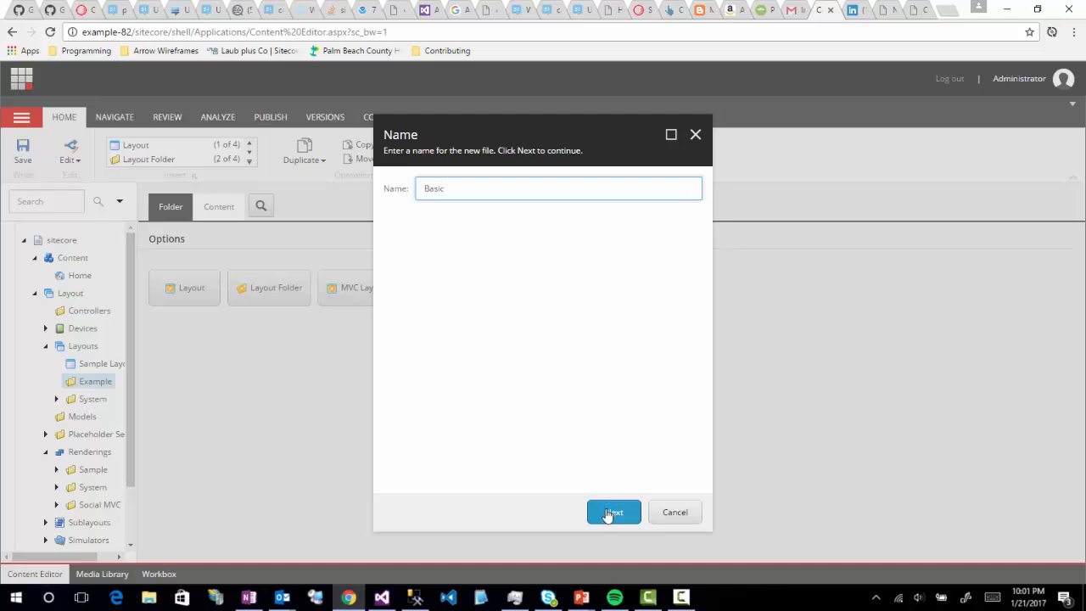
# Step: Place the Basic layout item in Layouts > Example and advance to the file location step
pyautogui.click(613, 511)
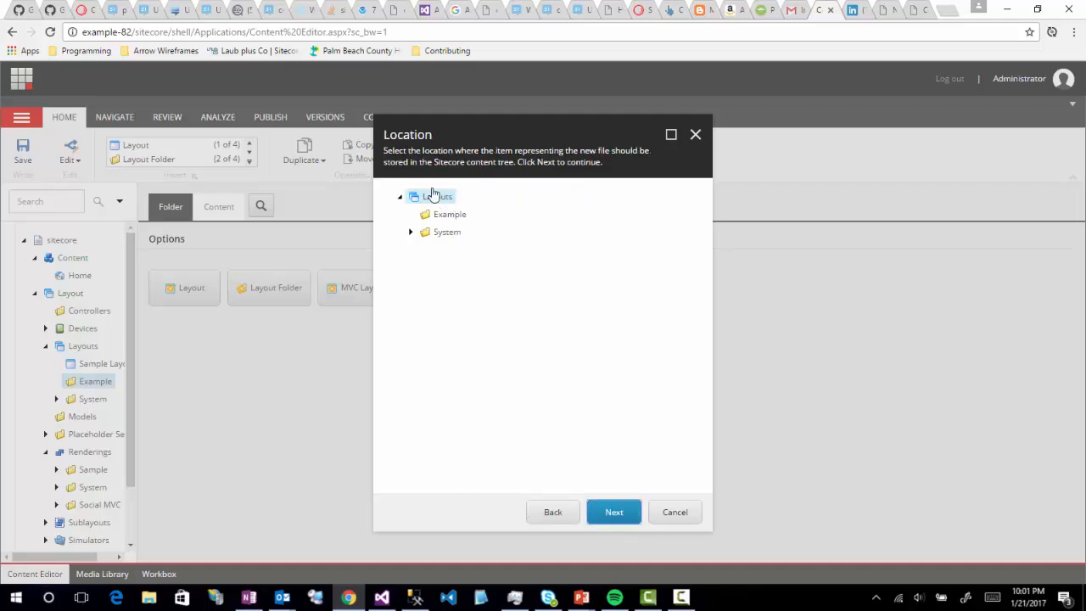
pyautogui.click(447, 231)
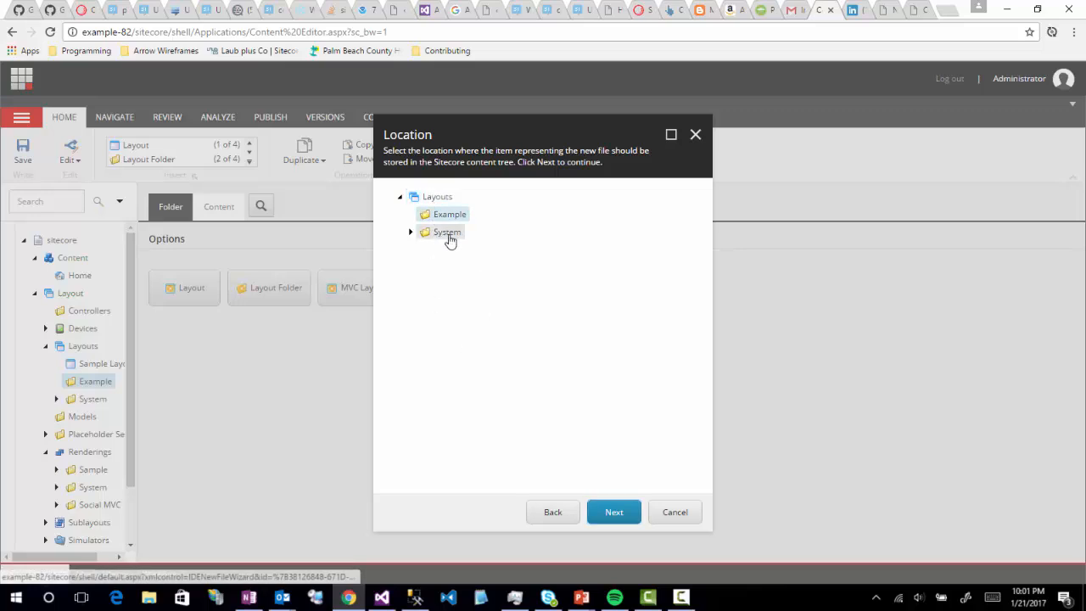
pyautogui.click(614, 511)
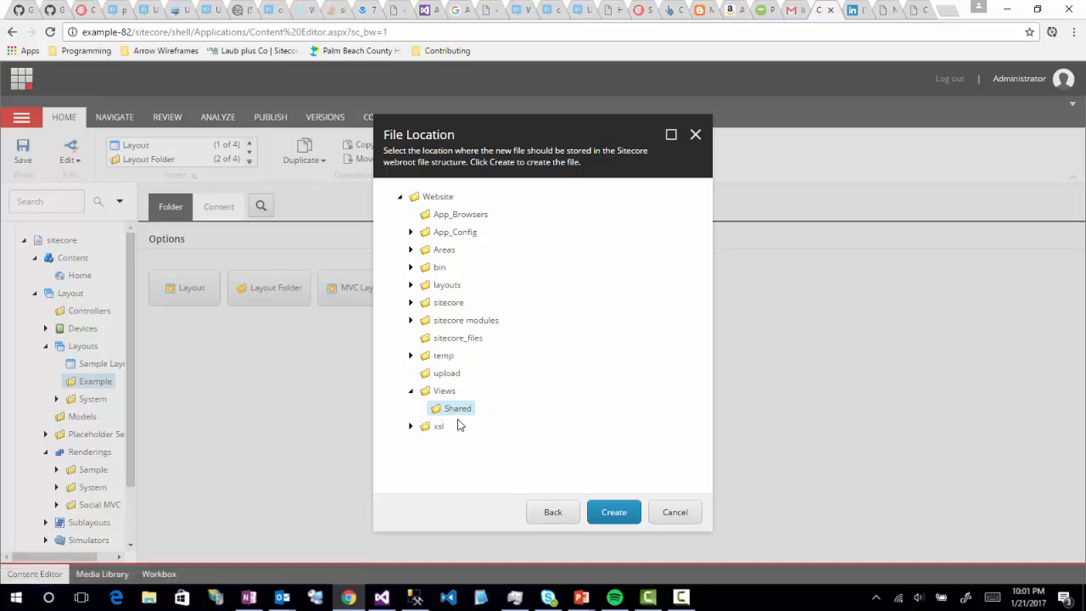
pyautogui.moveTo(459, 423)
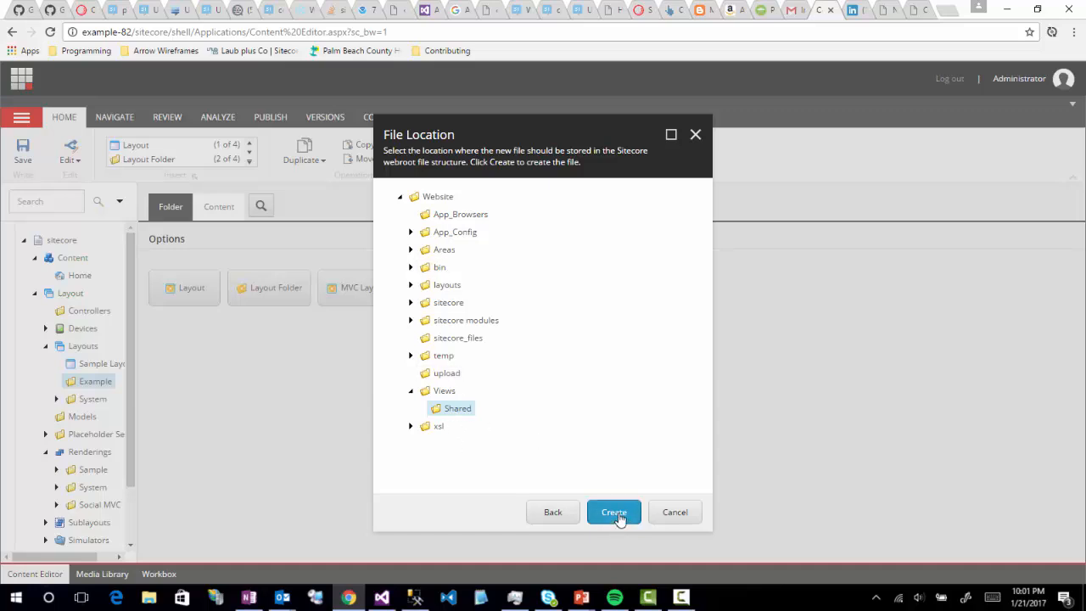
# Step: Create the Basic layout at /Views/Shared/Basic.cshtml and close the wizard
pyautogui.click(614, 511)
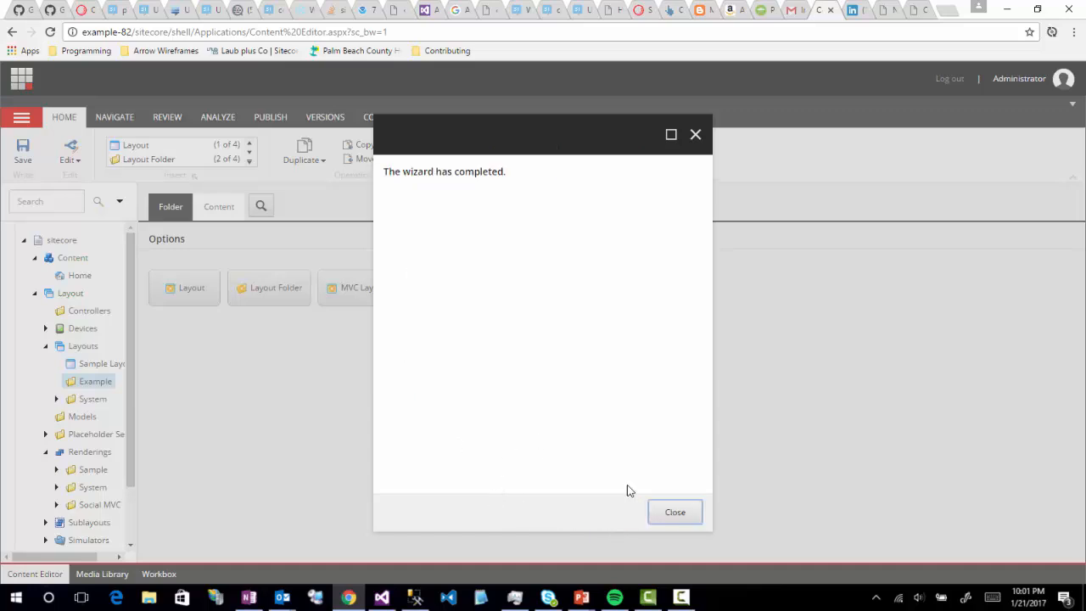
pyautogui.click(675, 512)
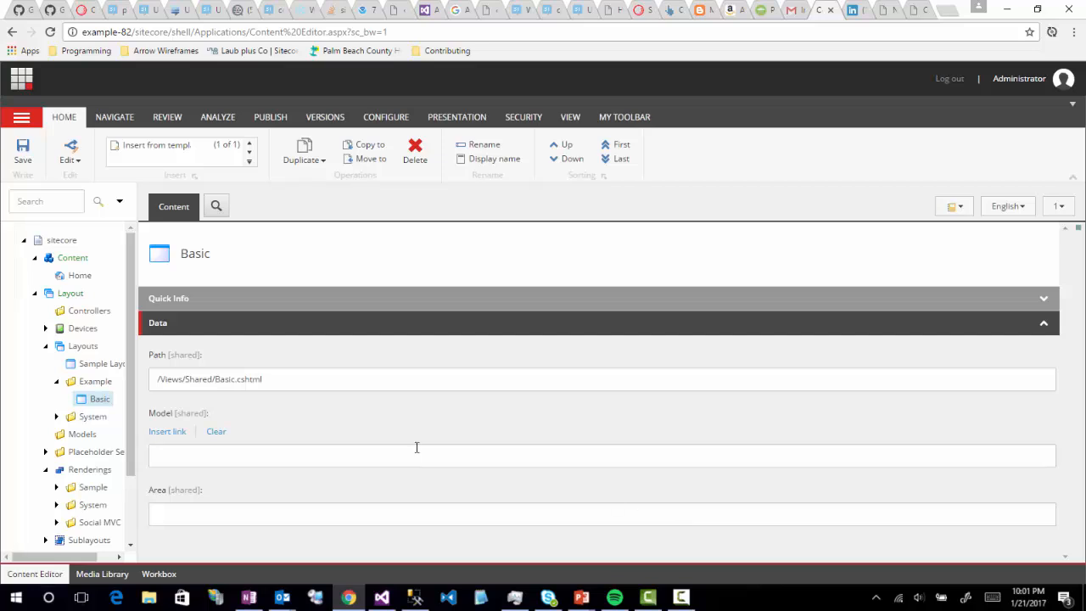
pyautogui.moveTo(170, 407)
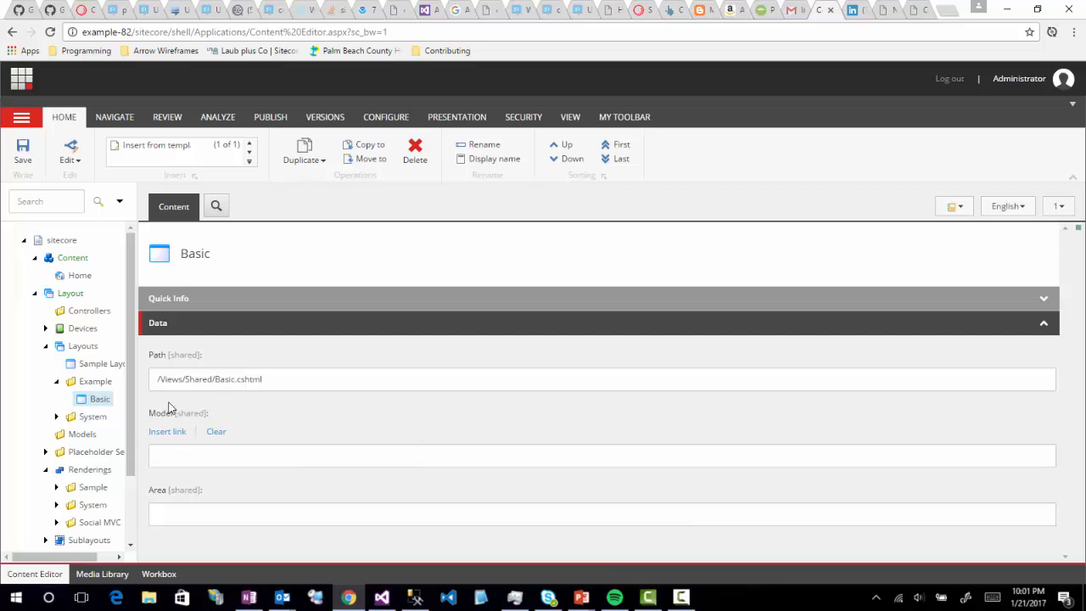
pyautogui.click(260, 379)
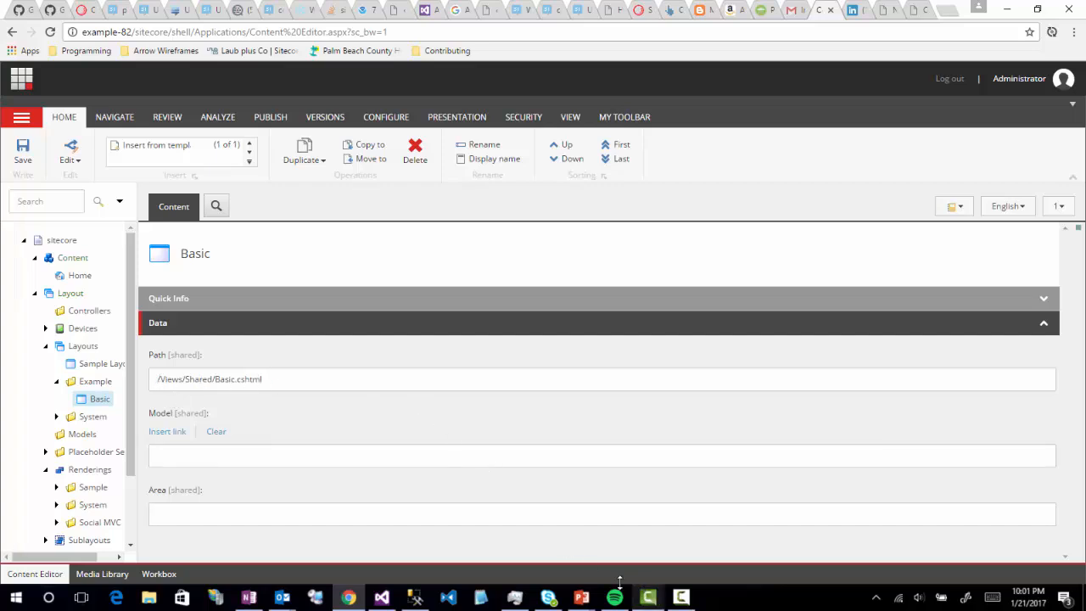
pyautogui.moveTo(115, 597)
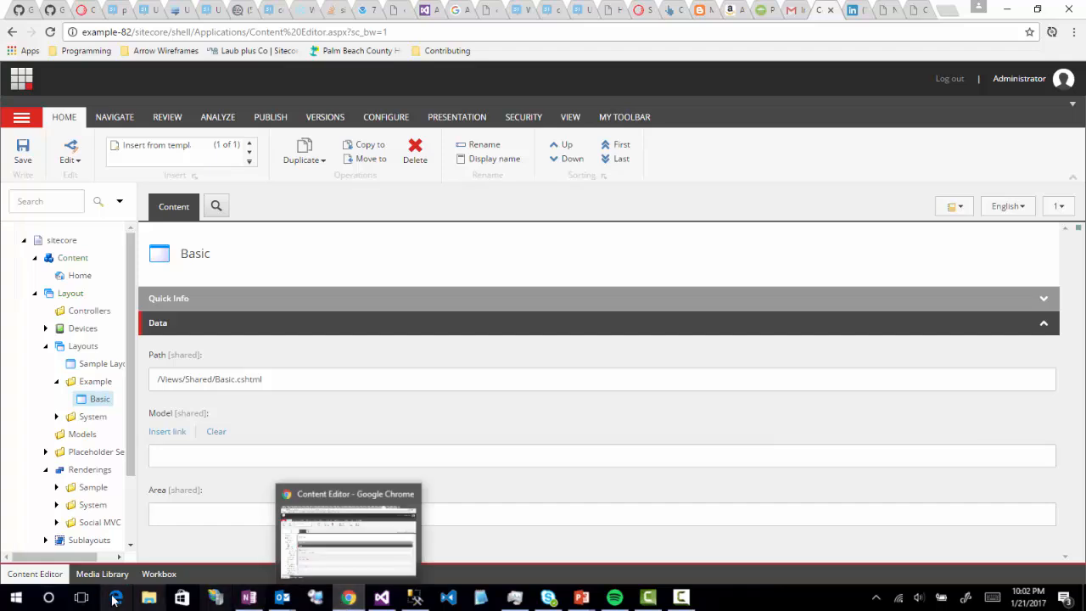
# Step: Browse File Explorer to C:\Sitecore\Example-82\Website\Views\Shared to find Basic.cshtml
pyautogui.click(149, 597)
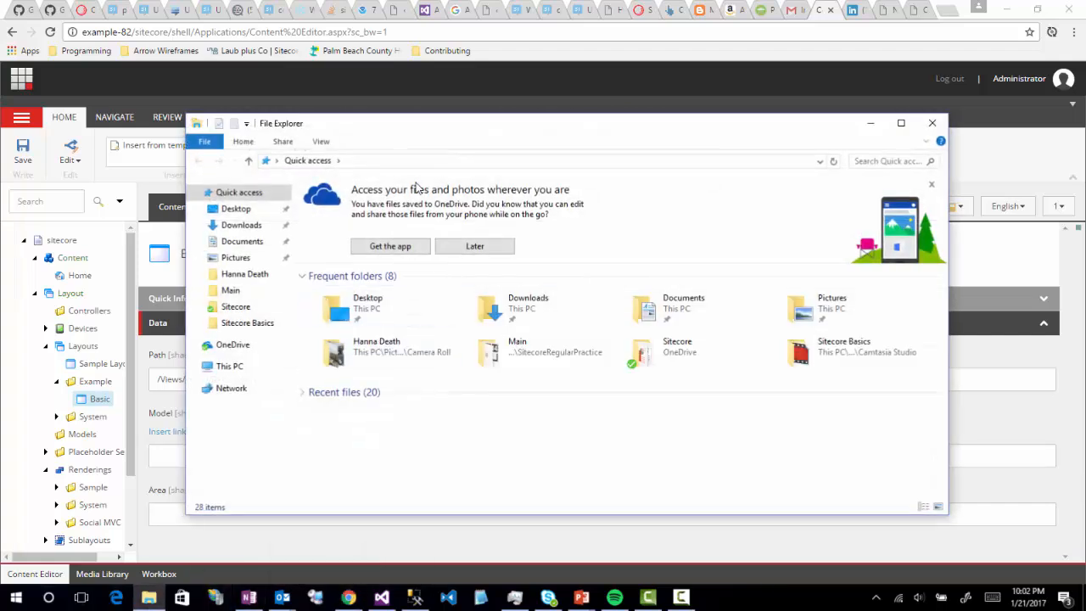
pyautogui.write('htt')
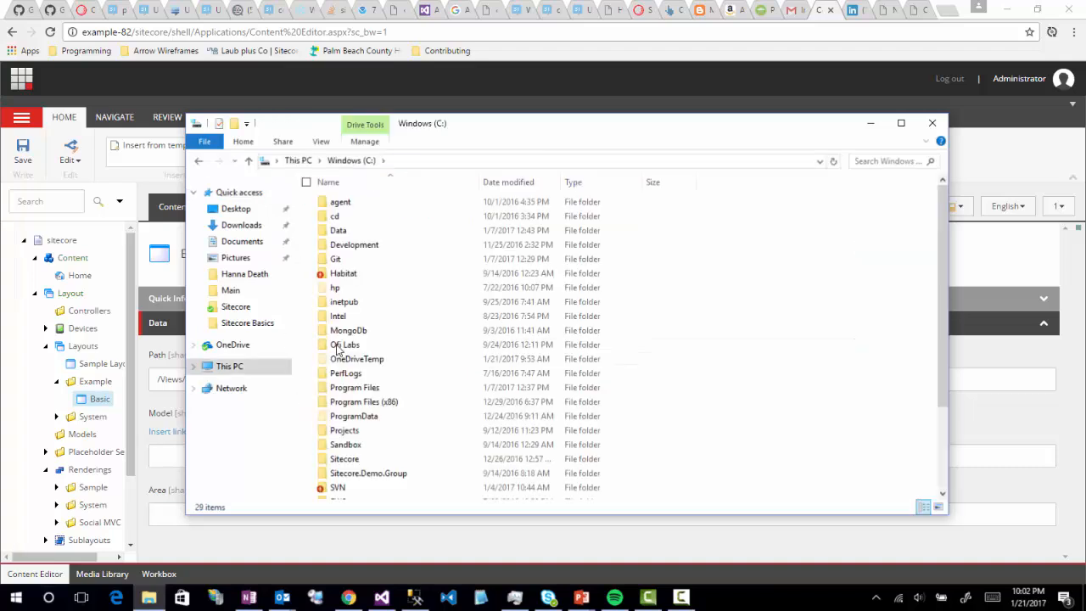
pyautogui.doubleClick(354, 244)
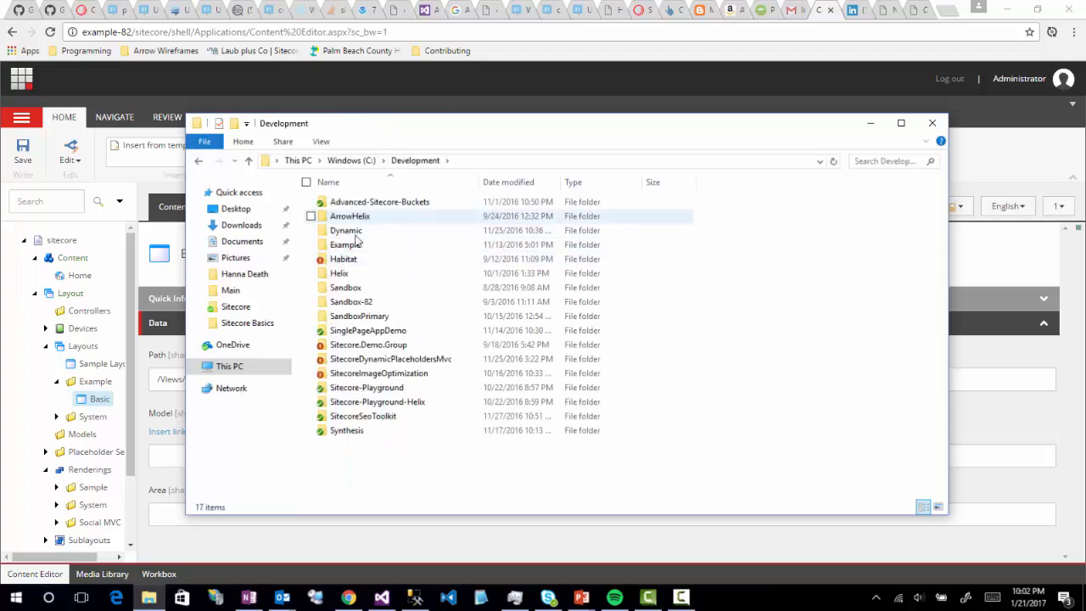
pyautogui.doubleClick(346, 244)
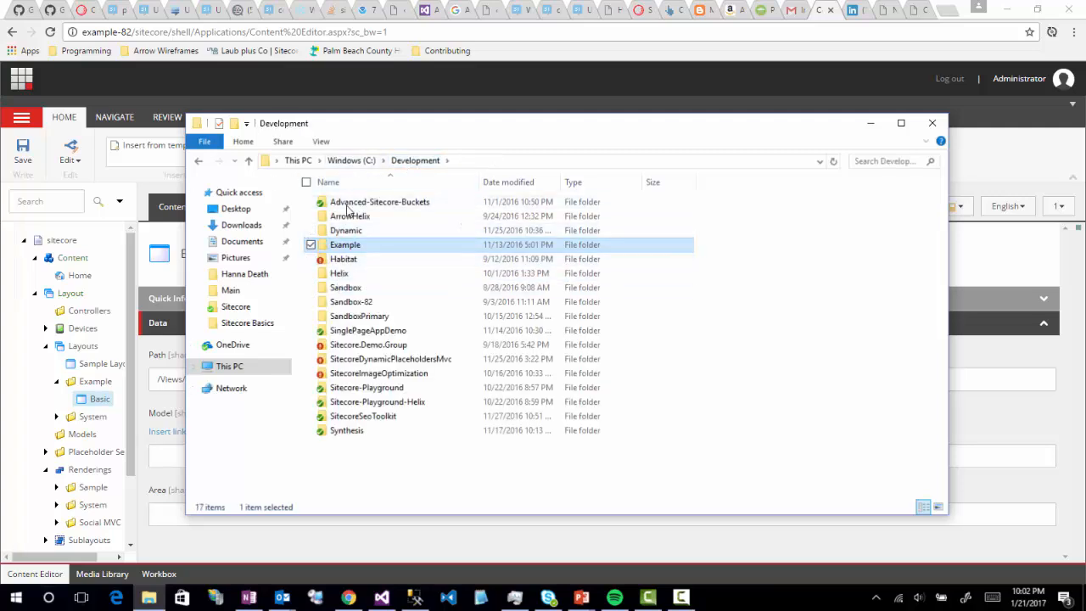
pyautogui.click(351, 160)
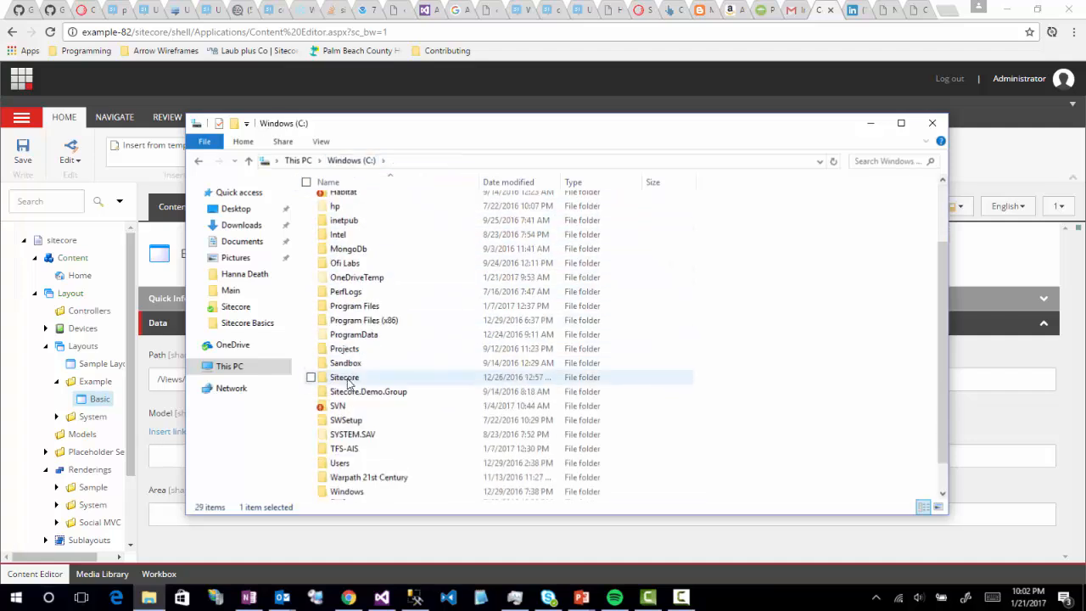
pyautogui.doubleClick(344, 377)
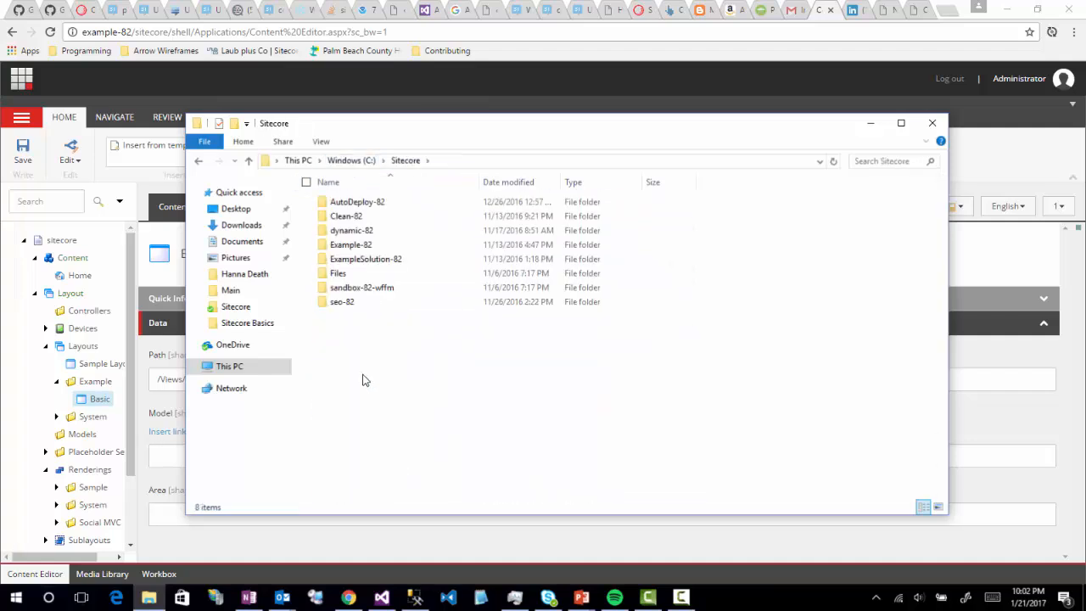
pyautogui.click(351, 245)
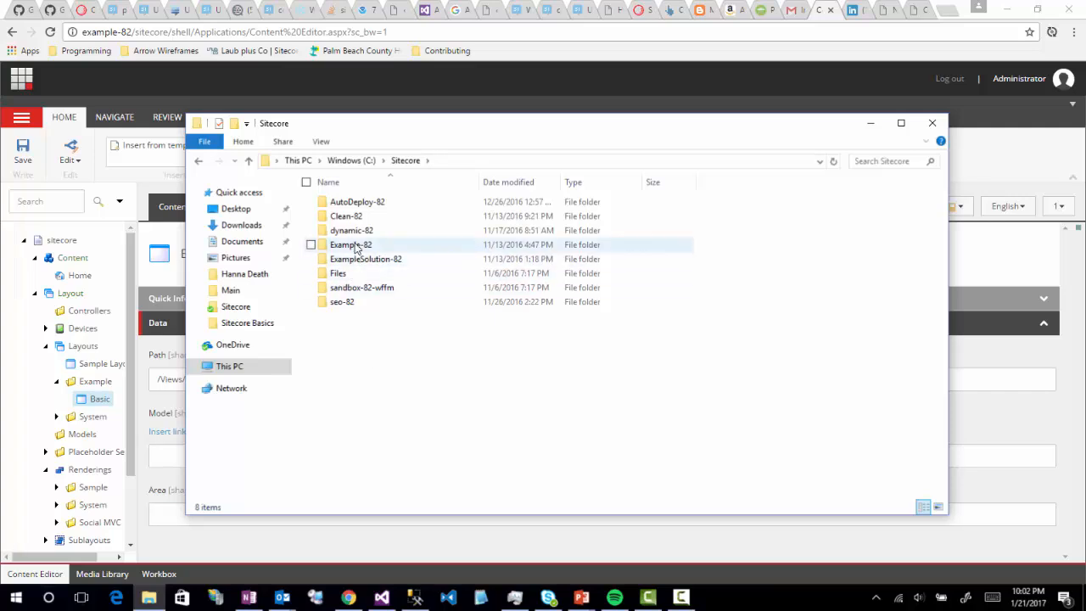
pyautogui.doubleClick(351, 245)
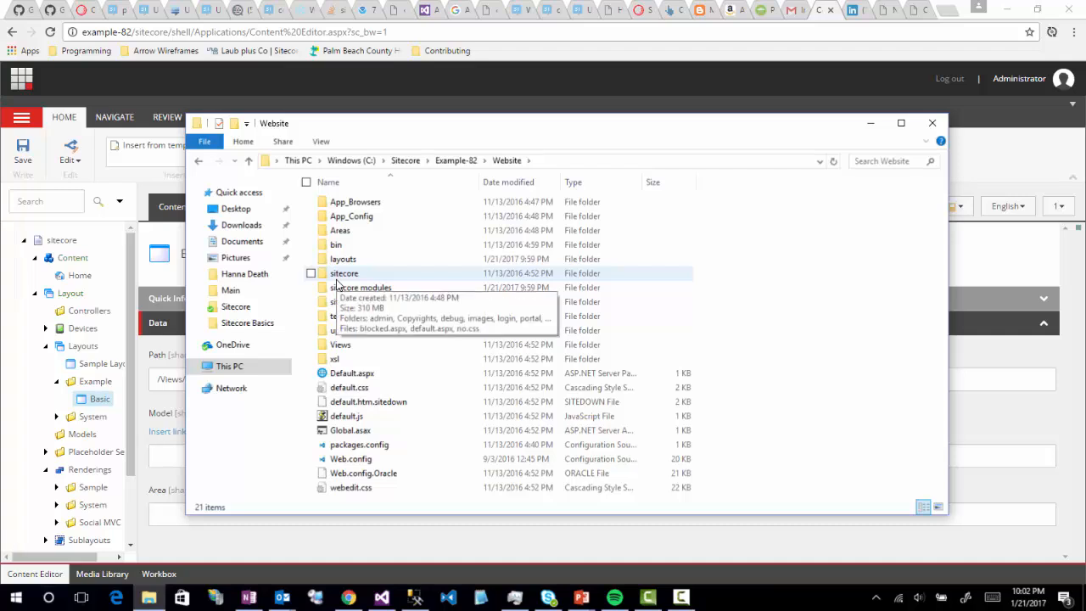
pyautogui.doubleClick(340, 343)
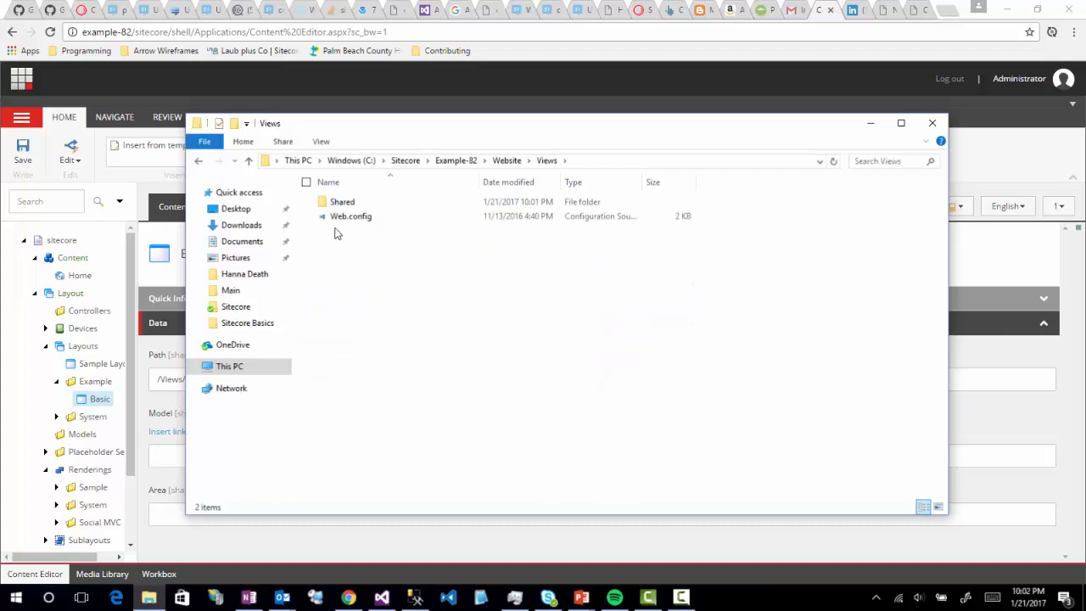
pyautogui.doubleClick(342, 201)
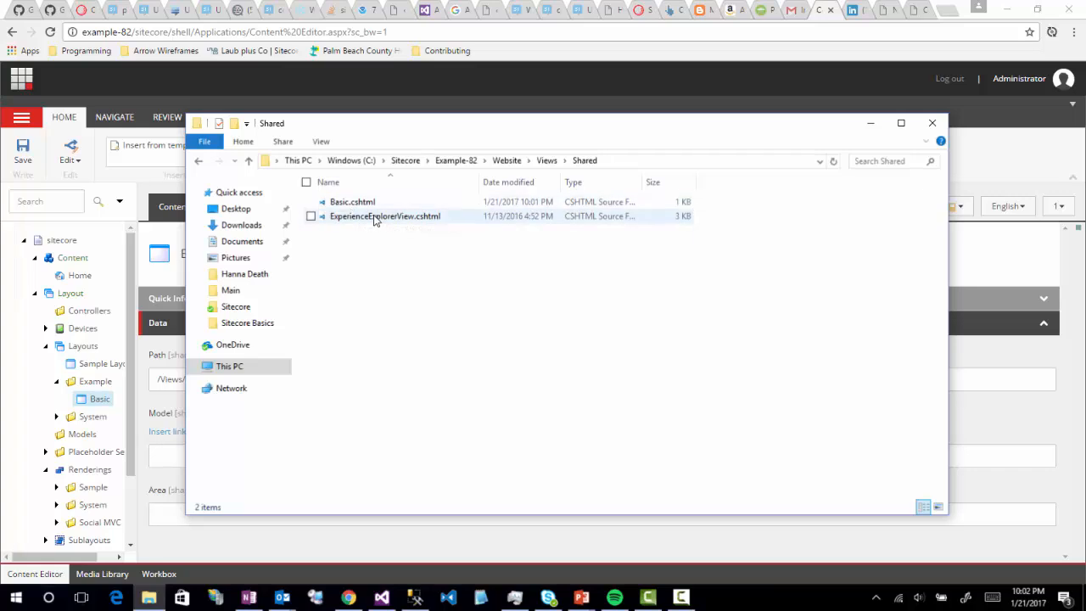
pyautogui.moveTo(385, 215)
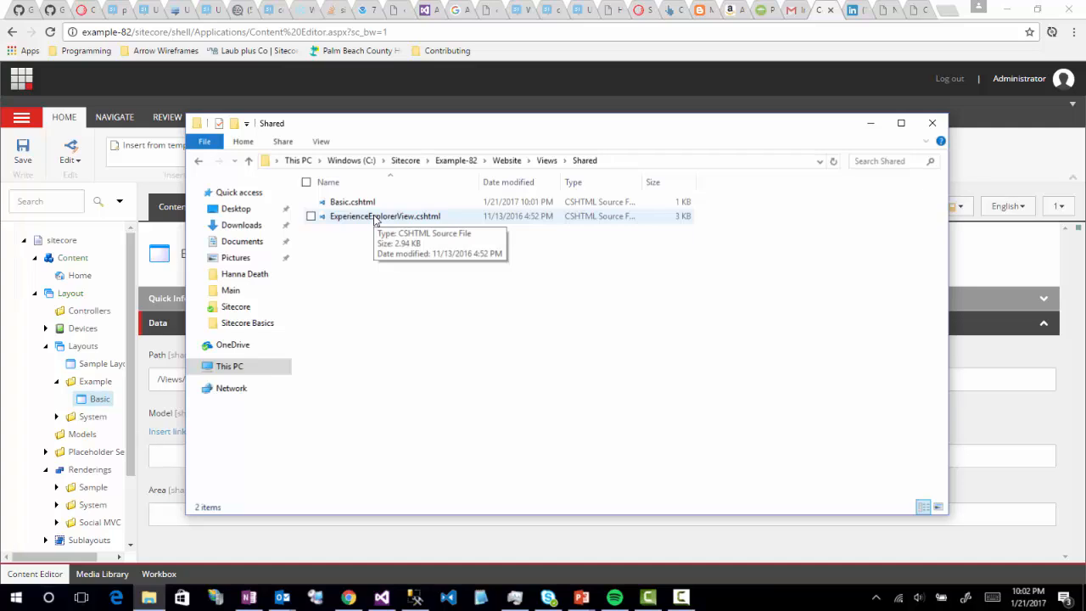
pyautogui.moveTo(627, 268)
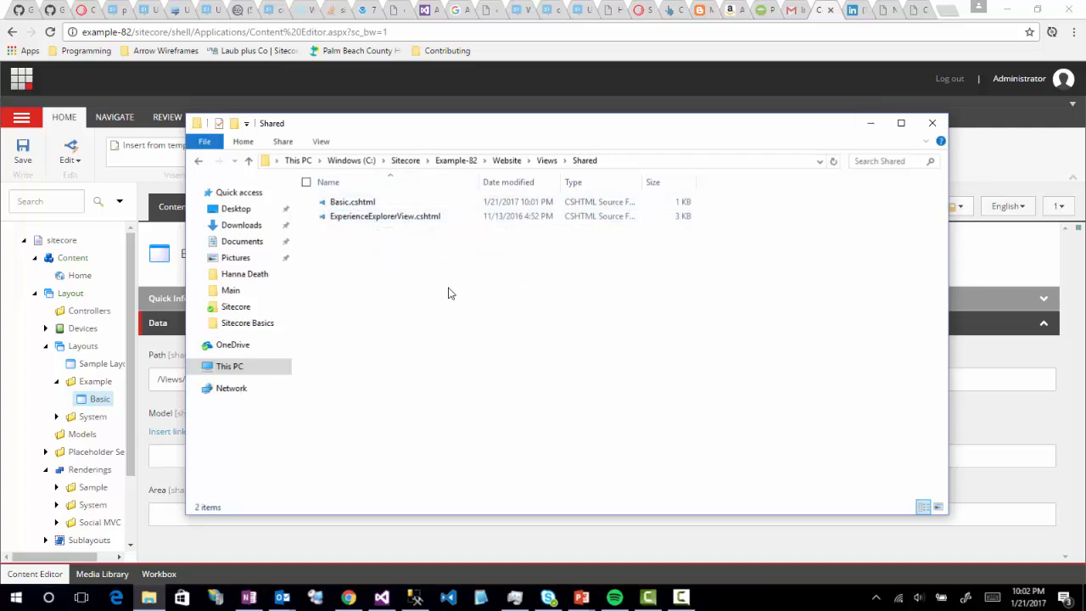
pyautogui.moveTo(308, 575)
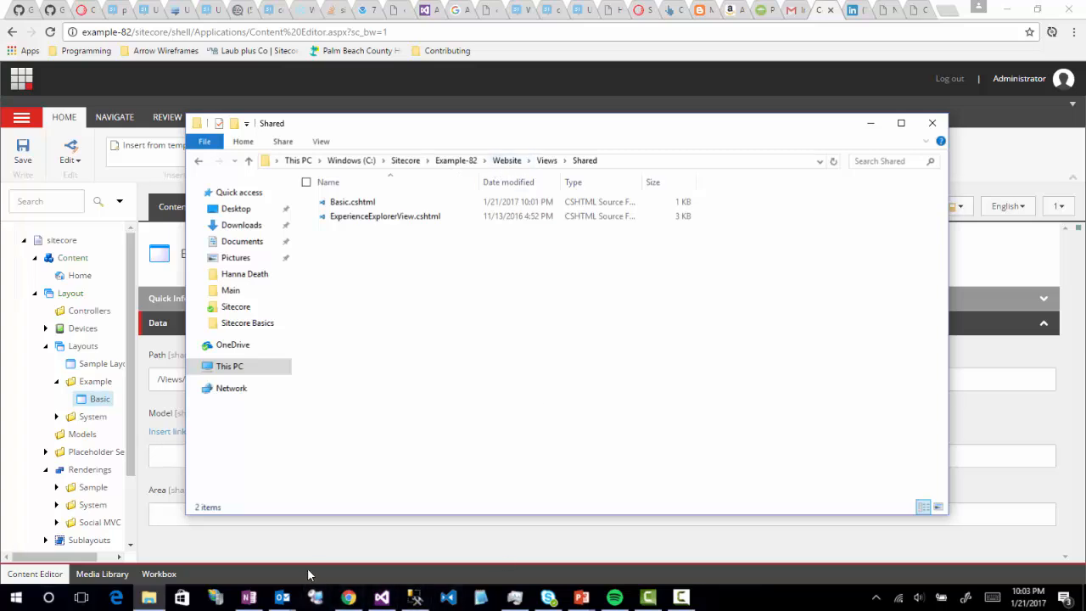
# Step: In Visual Studio, begin adding a Razor view page from the Views folder's menu
pyautogui.click(380, 598)
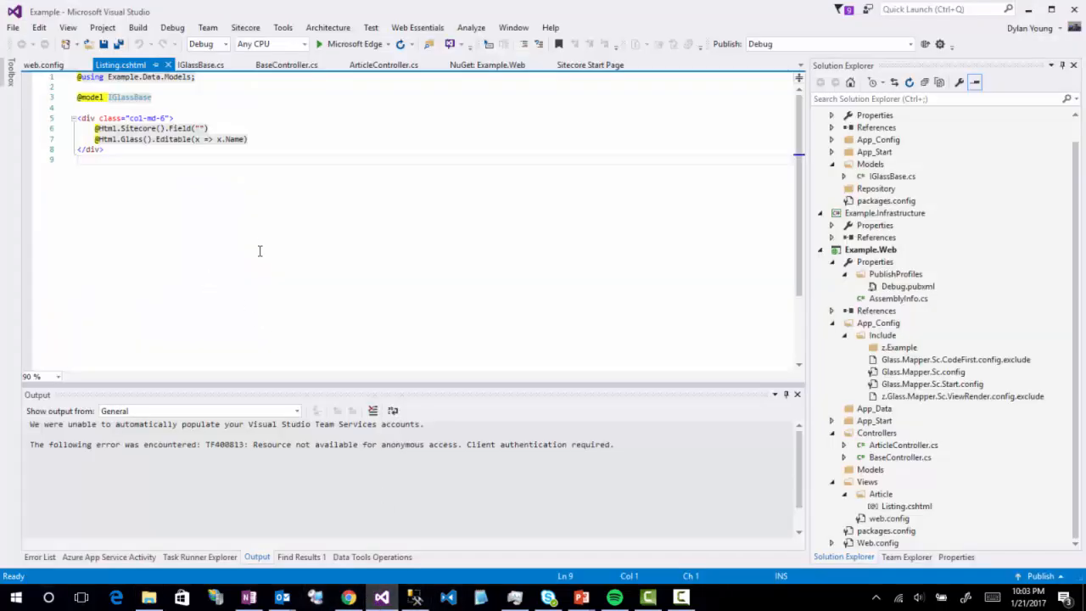
pyautogui.moveTo(955, 356)
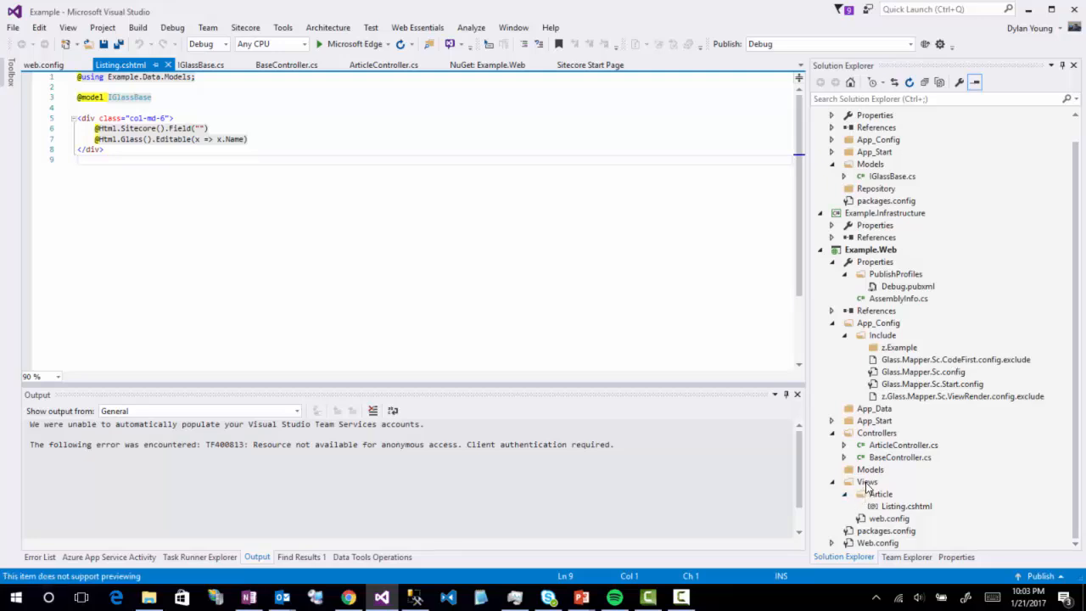
pyautogui.rightClick(867, 481)
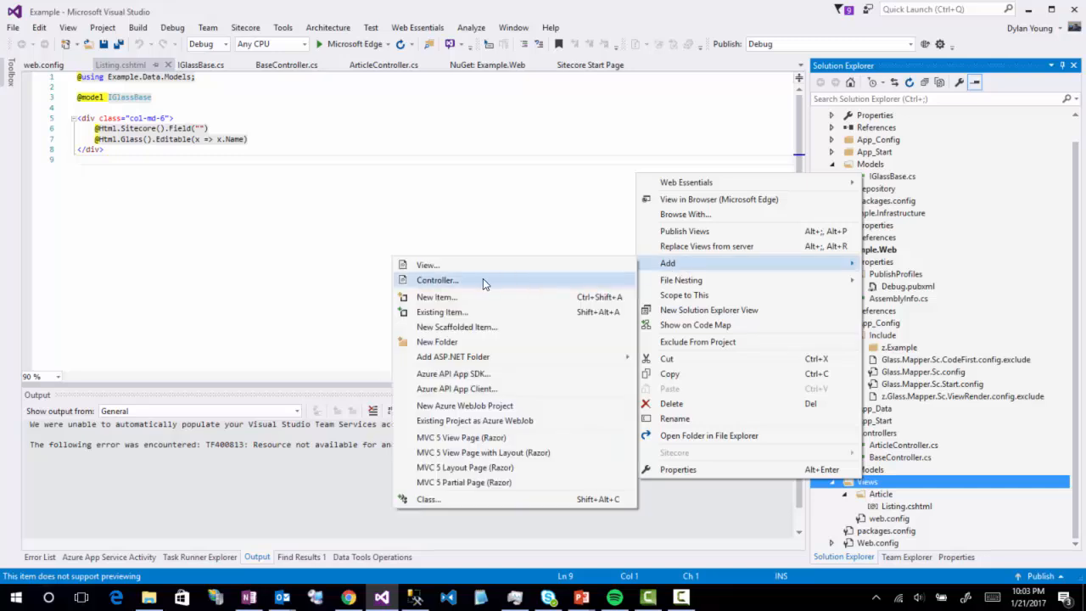
pyautogui.moveTo(461, 436)
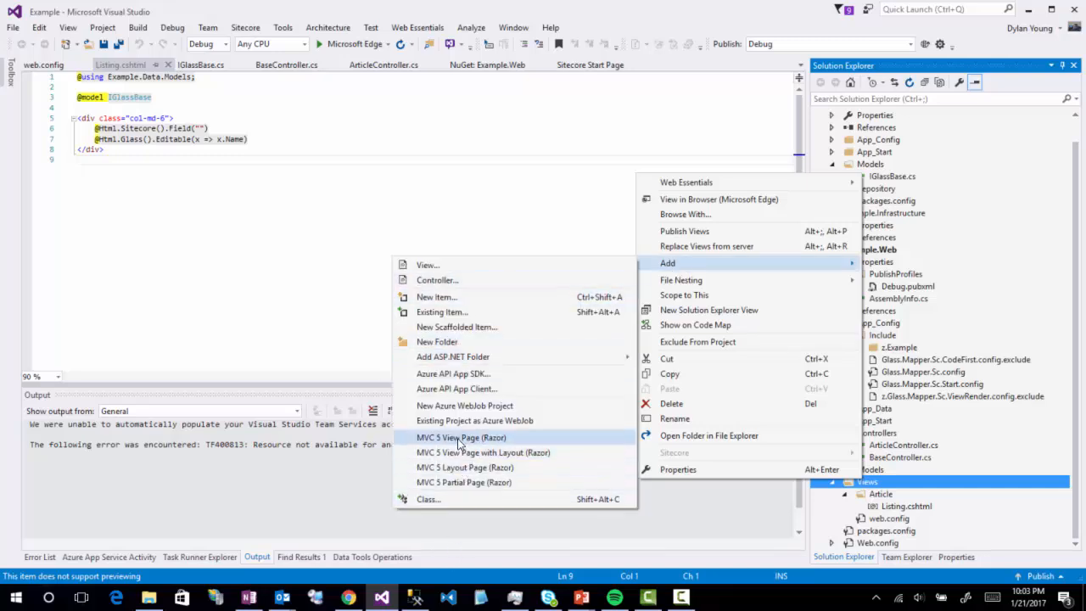
pyautogui.click(461, 437)
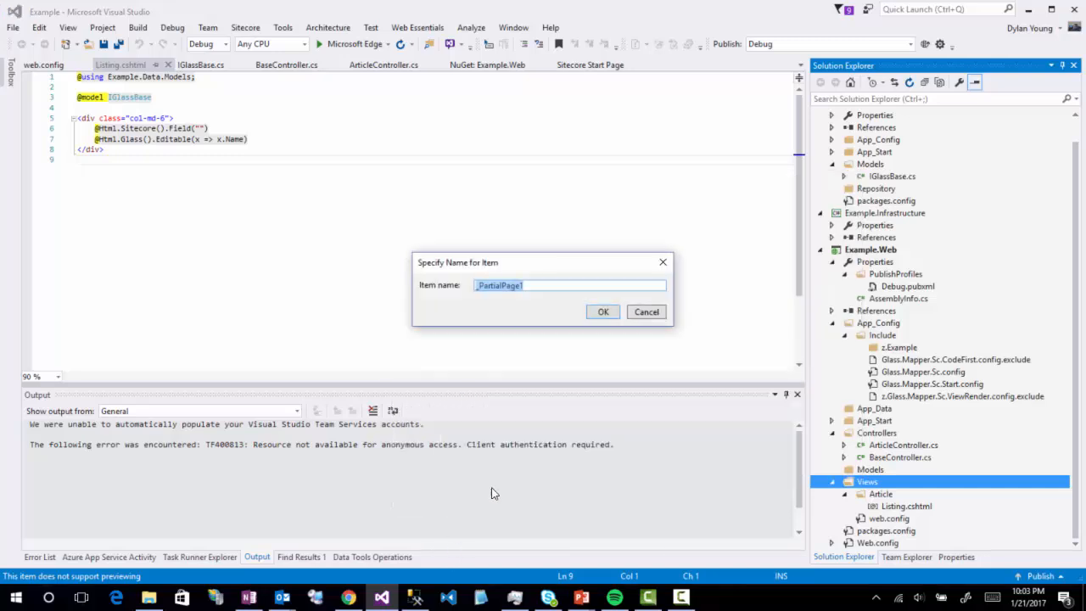
pyautogui.moveTo(500, 475)
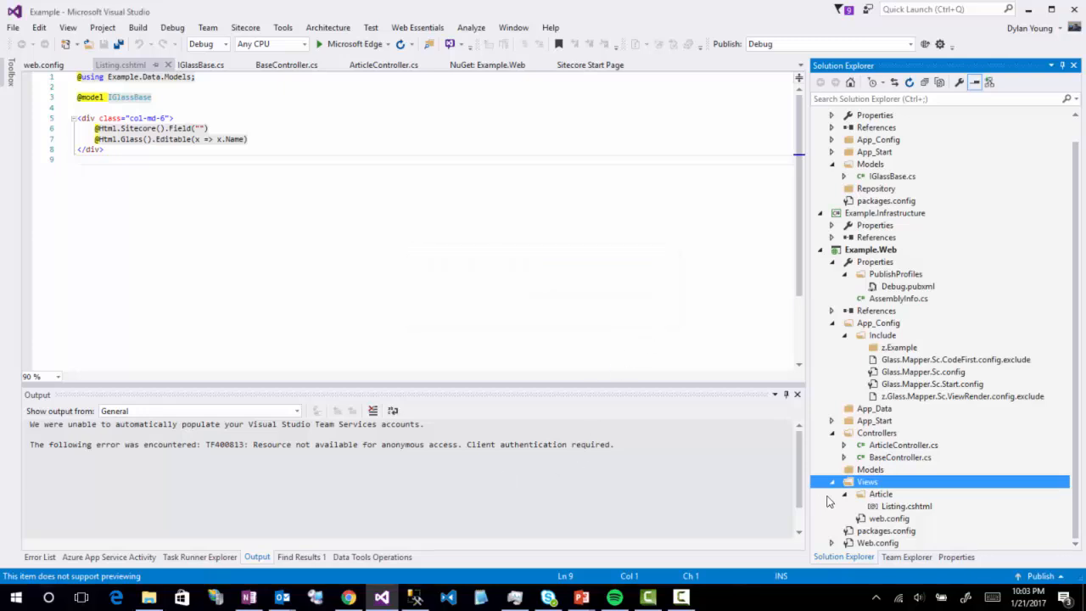
# Step: Add a 'Shared' folder under Views and start naming the Basic view
pyautogui.rightClick(867, 481)
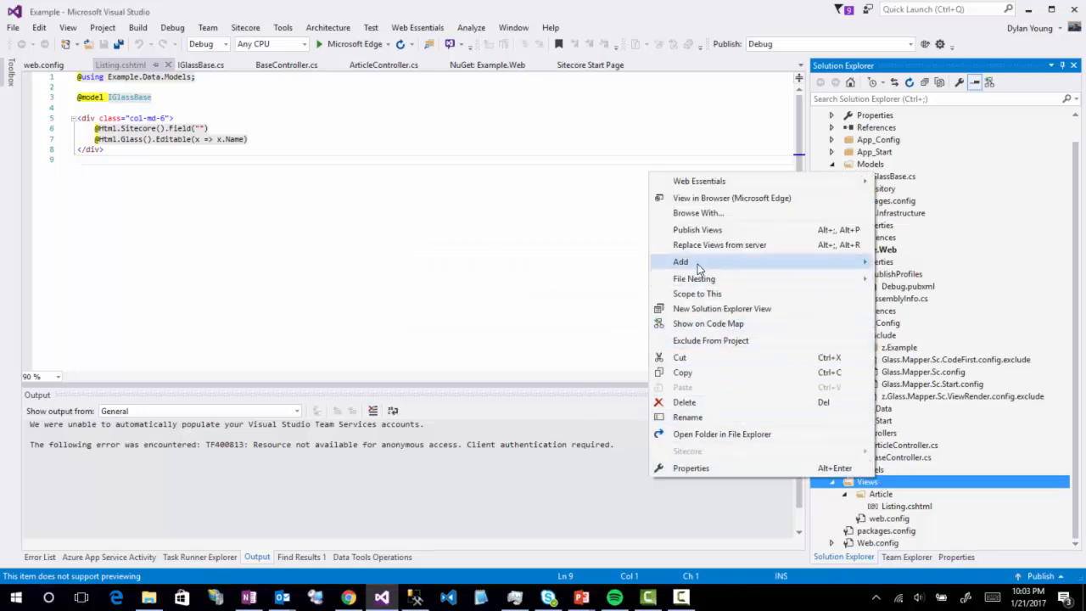
pyautogui.click(680, 261)
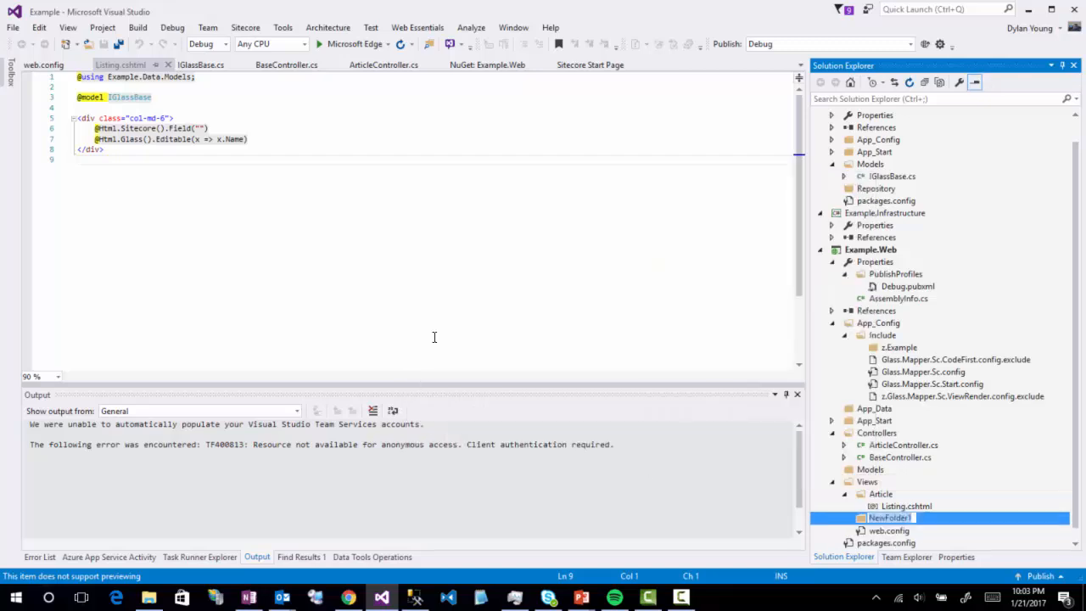
pyautogui.write('Shared')
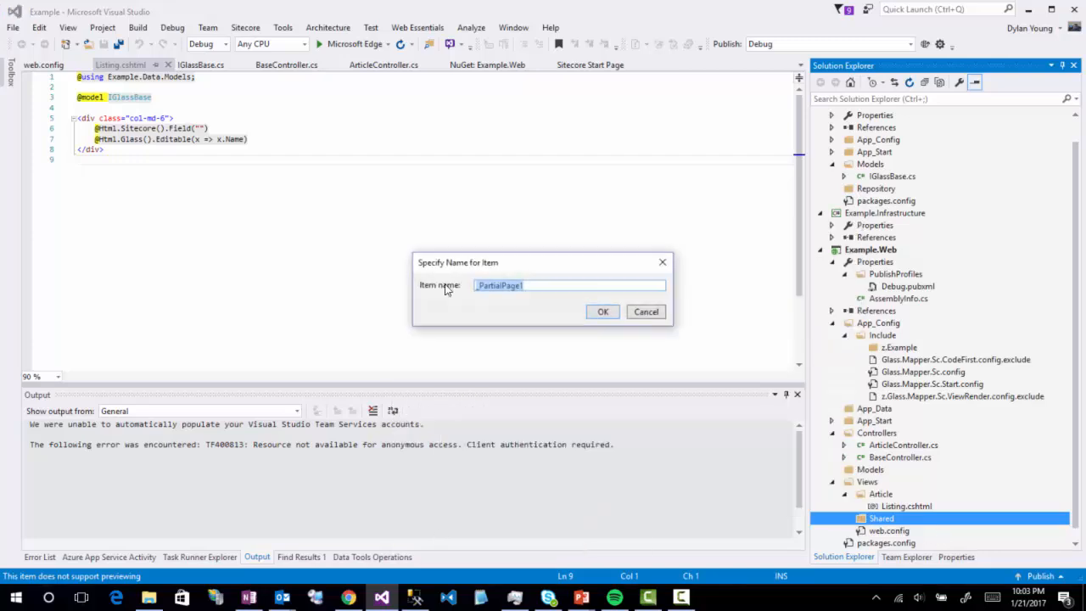
pyautogui.write('B')
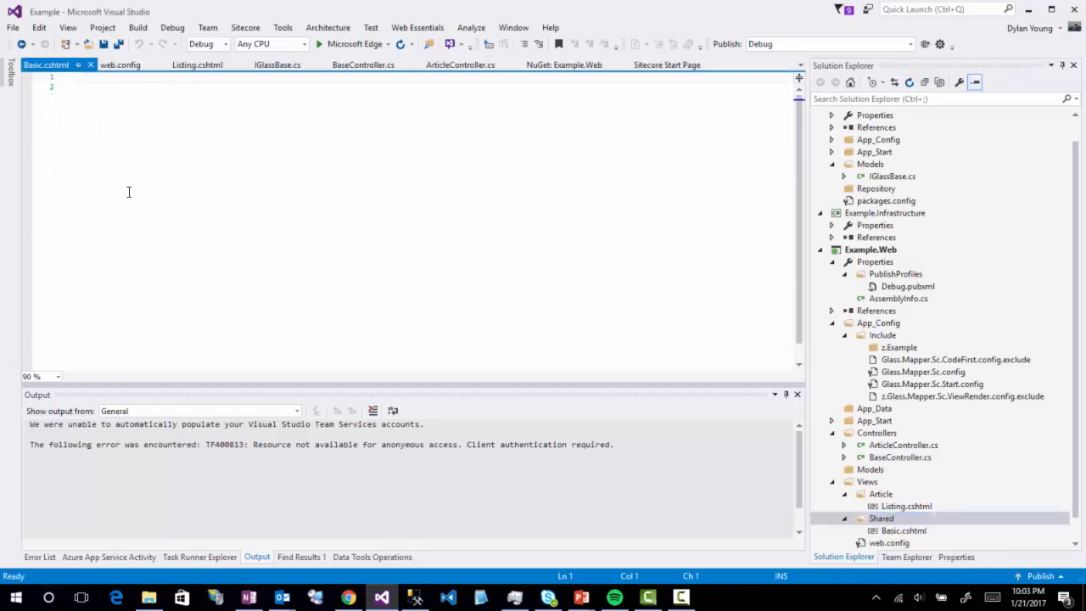
pyautogui.write('@')
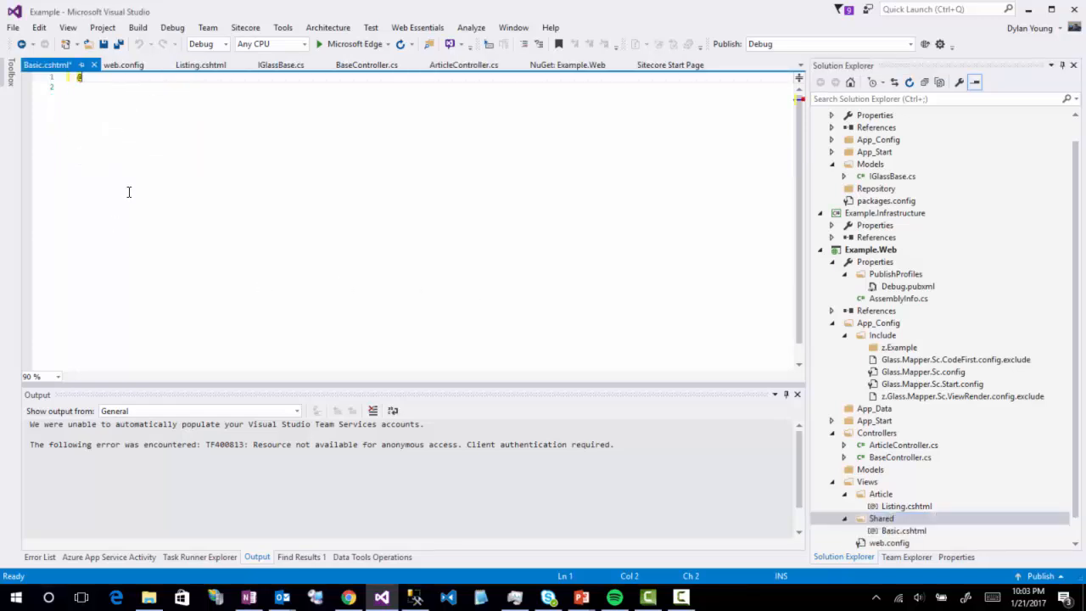
pyautogui.write('model RenderingModel')
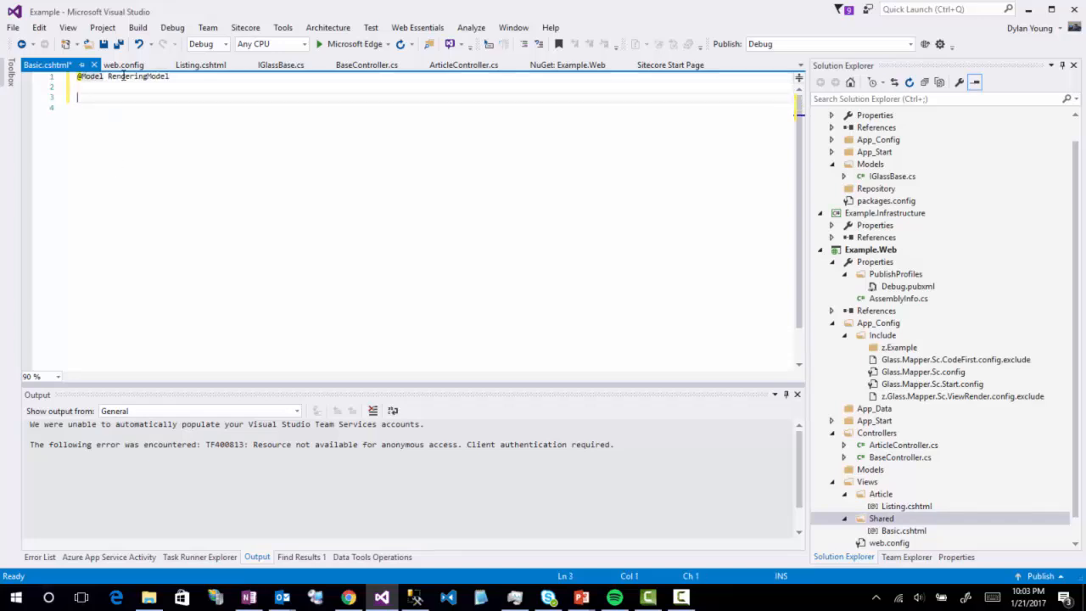
pyautogui.moveTo(91, 75)
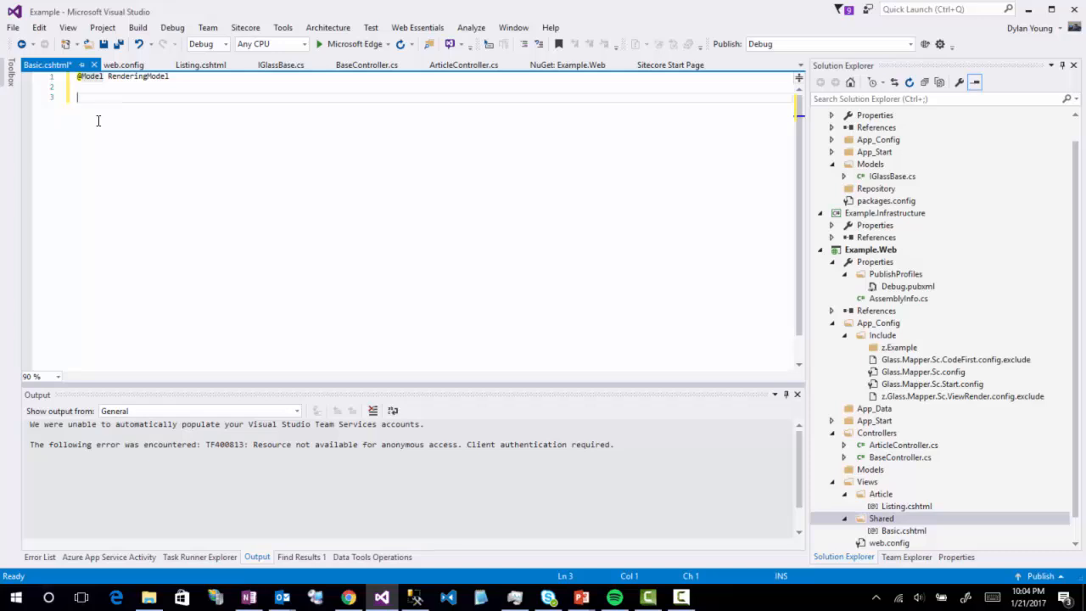
pyautogui.press('ctrl+s')
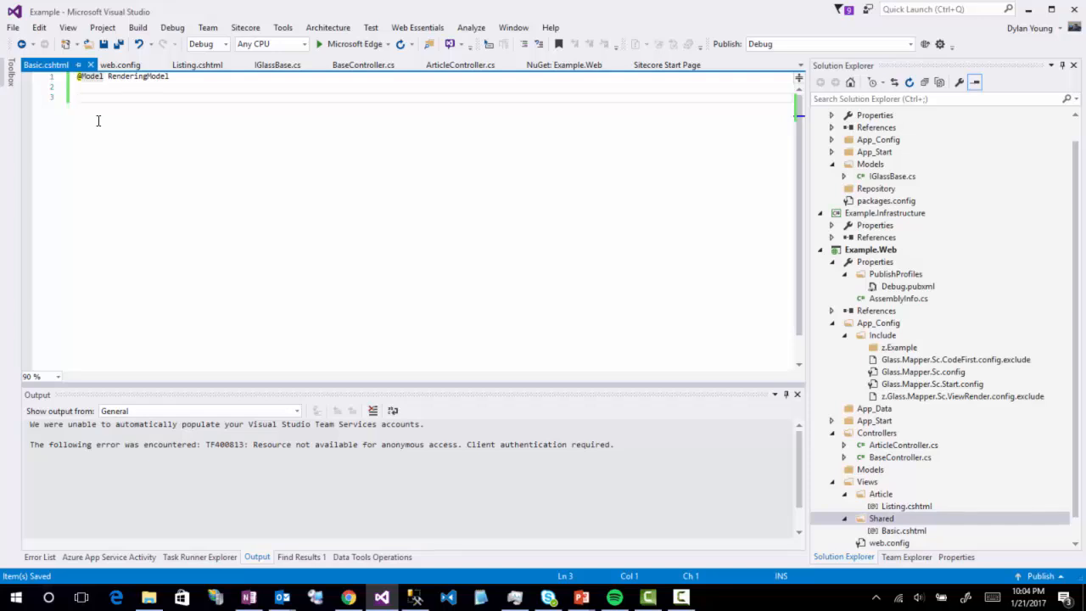
pyautogui.click(76, 97)
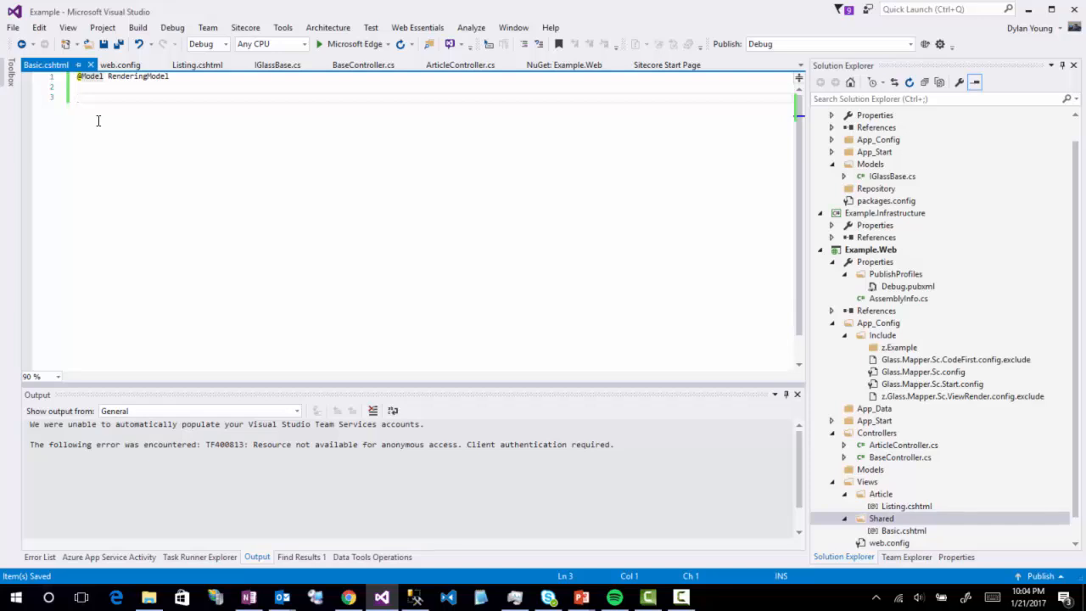
pyautogui.write('<html')
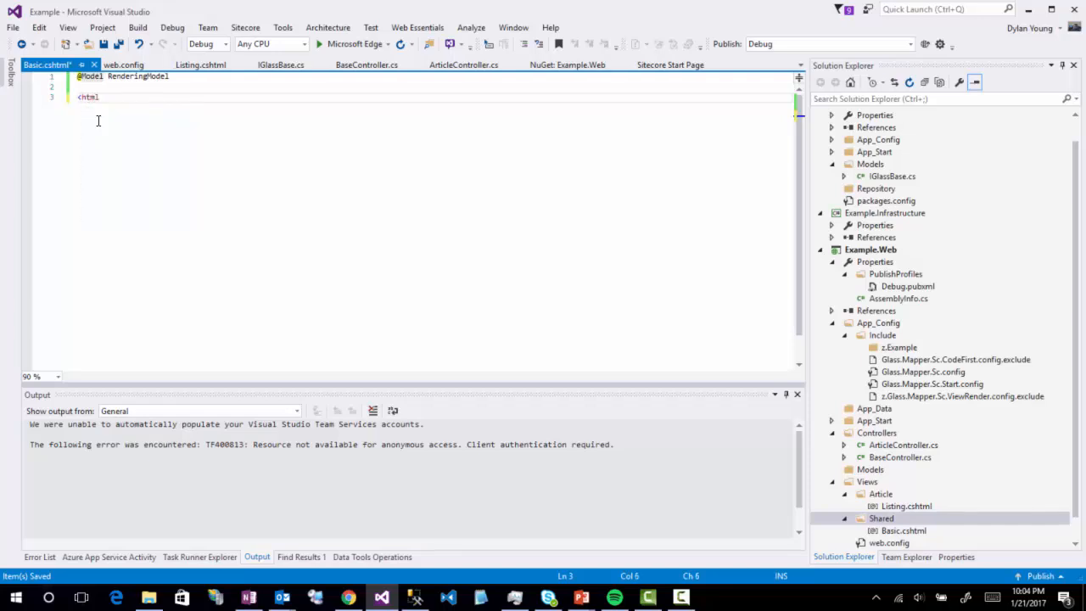
# Step: Close the html tag and add empty head and body elements, opening a line inside body
pyautogui.write('>')
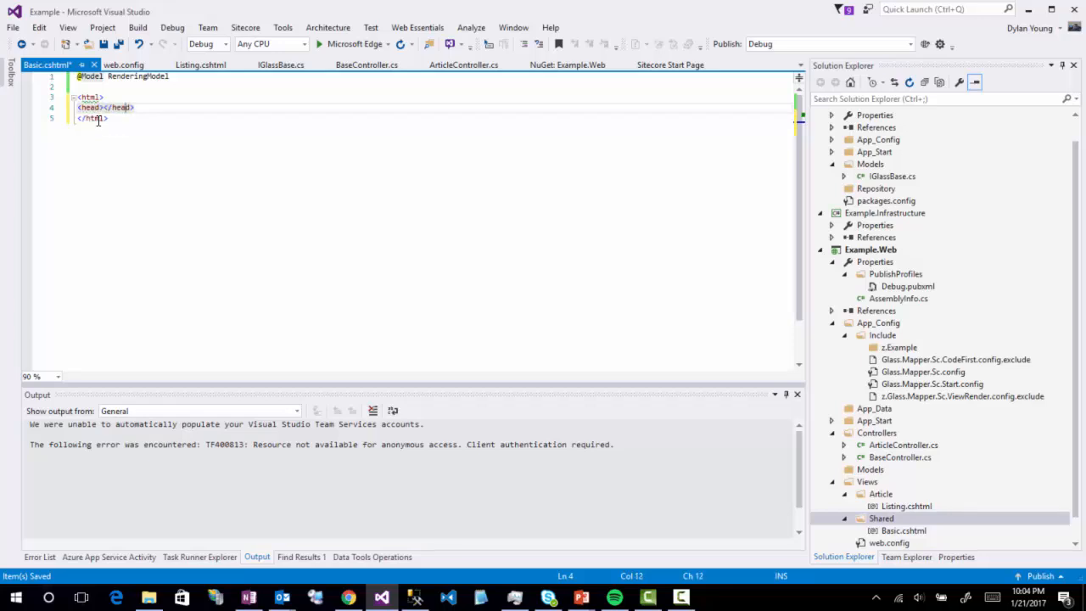
pyautogui.press('enter')
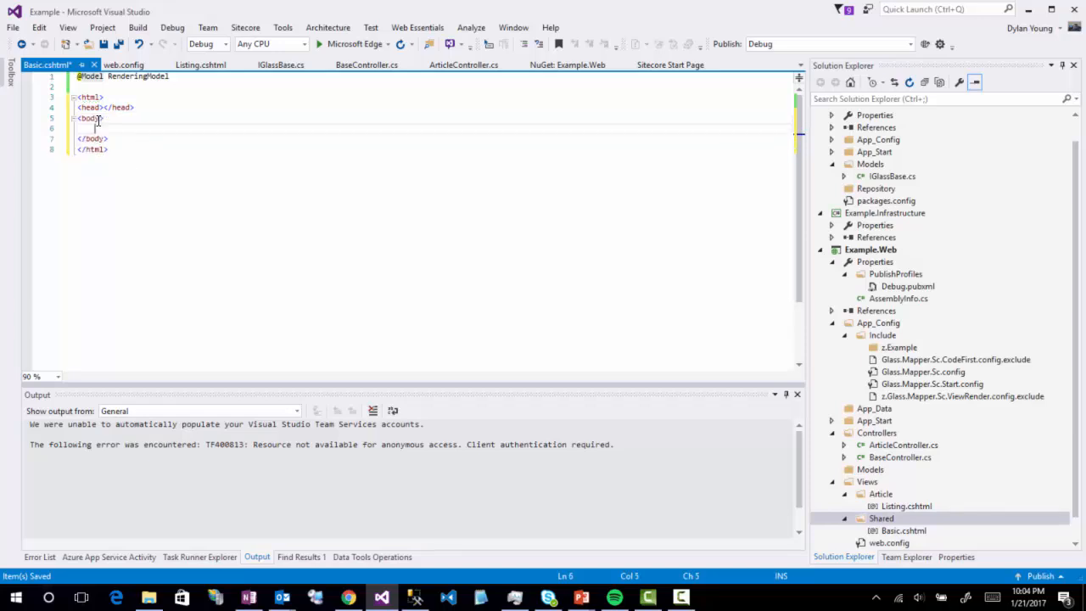
pyautogui.press('Enter')
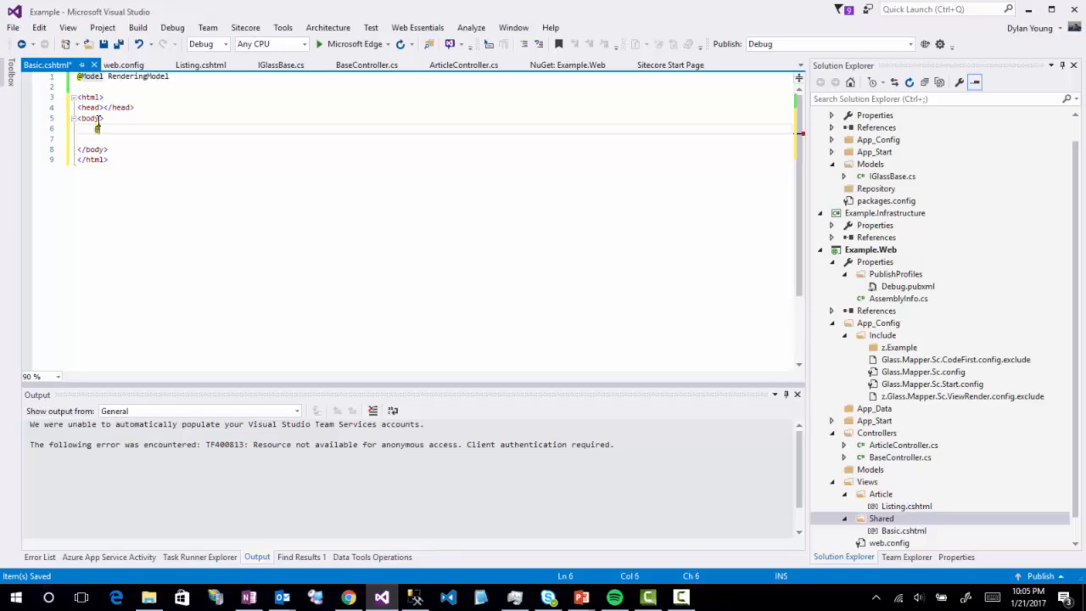
pyautogui.write('html')
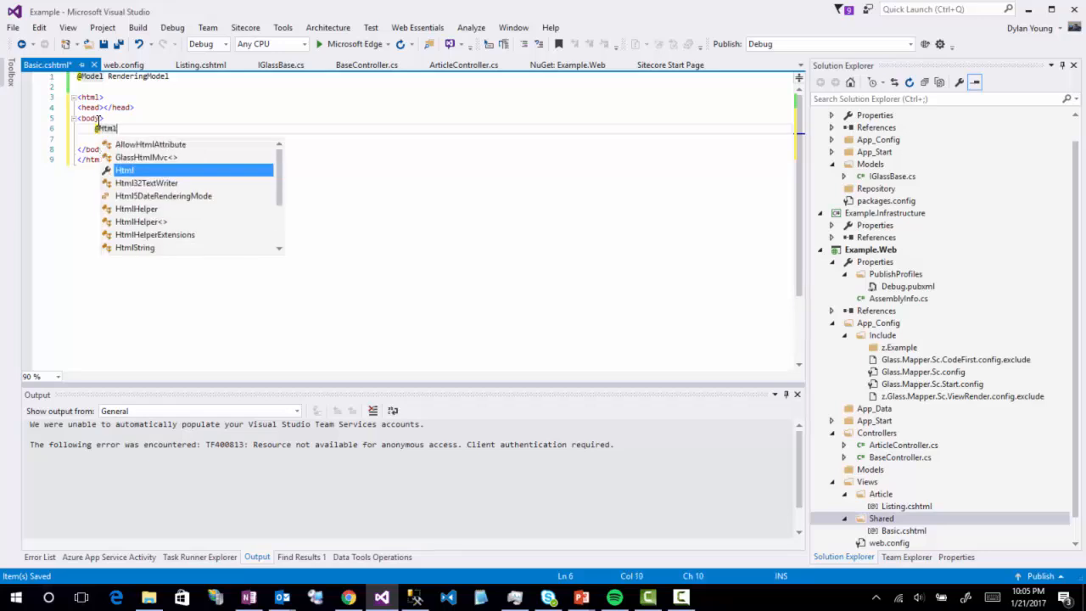
pyautogui.write('.Sitecore().')
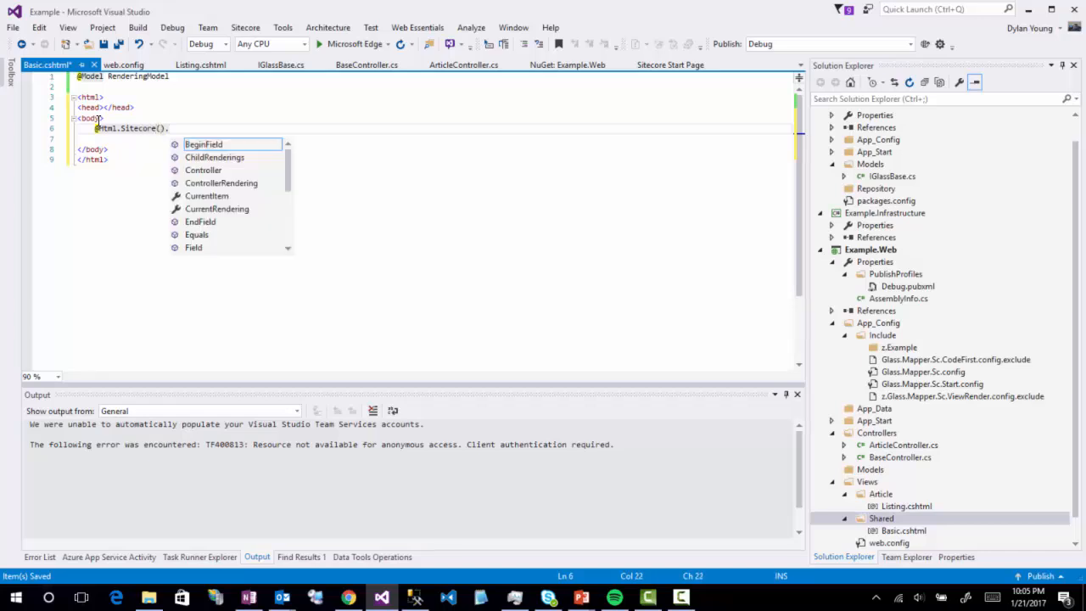
pyautogui.write('Placeholder("')
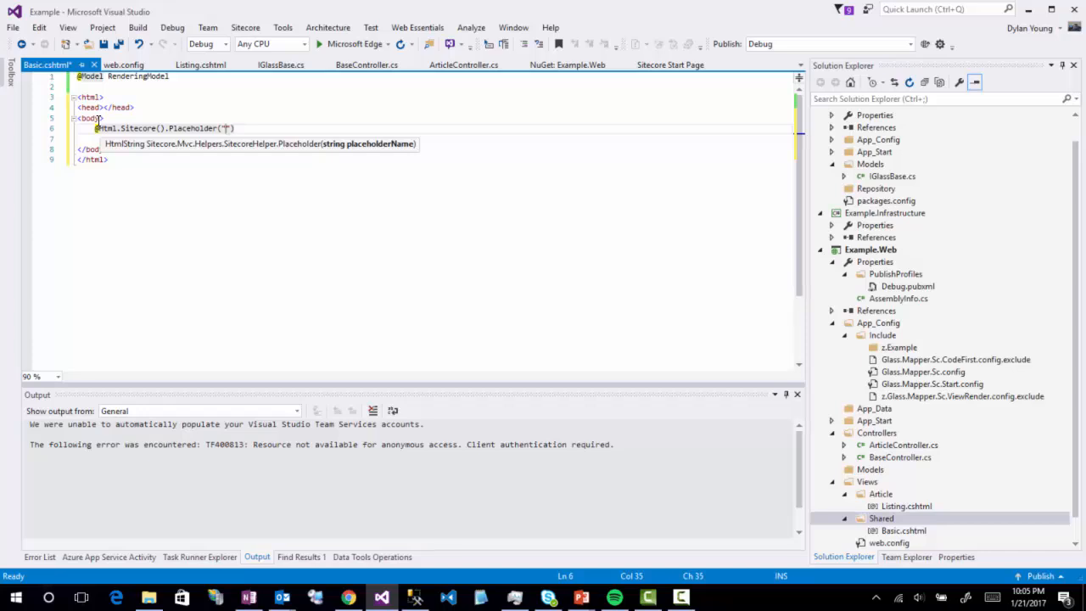
pyautogui.write('Pag')
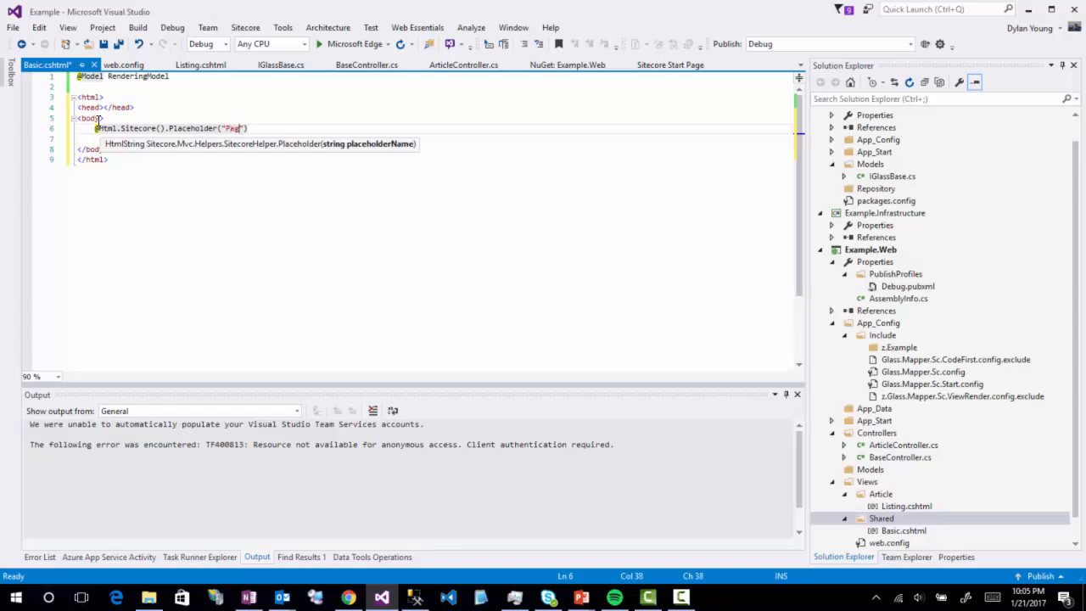
pyautogui.write('e.Grid')
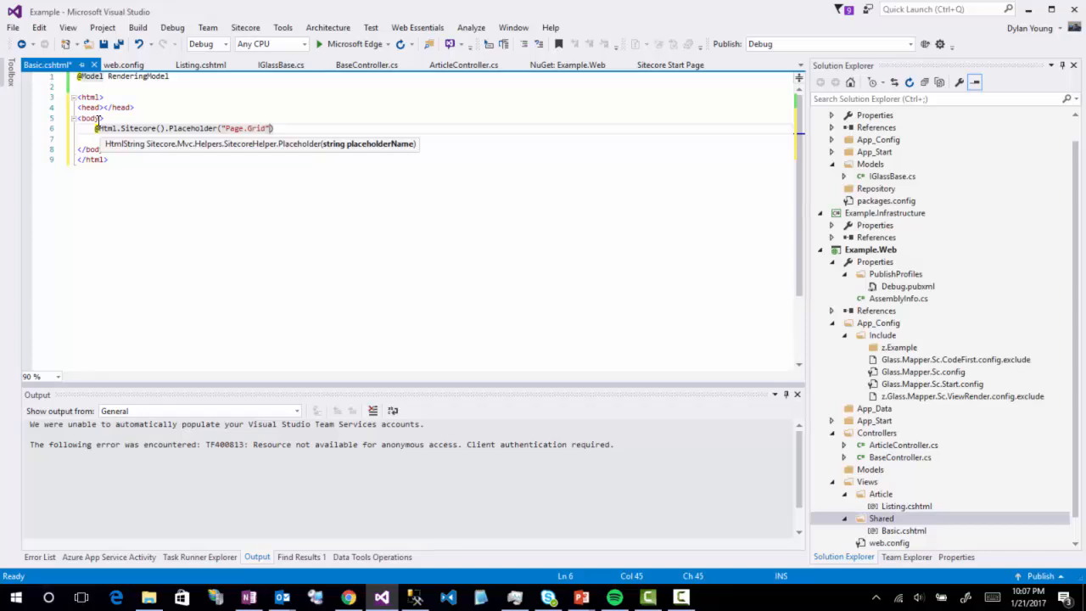
pyautogui.moveTo(191, 183)
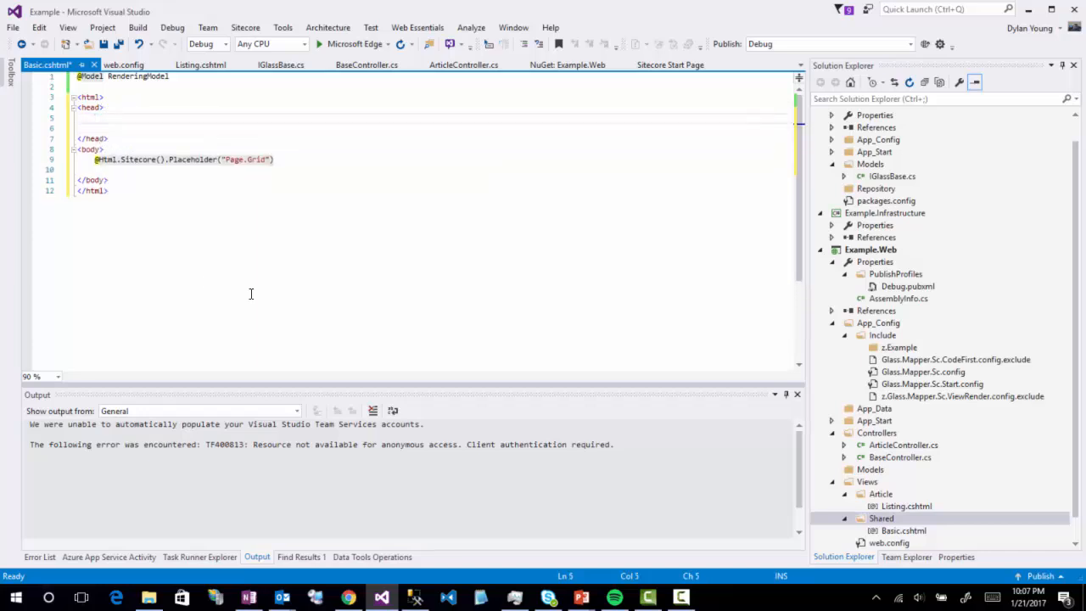
# Step: Add an empty <title></title> element inside the head of Basic.cshtml
pyautogui.write('<title></title>')
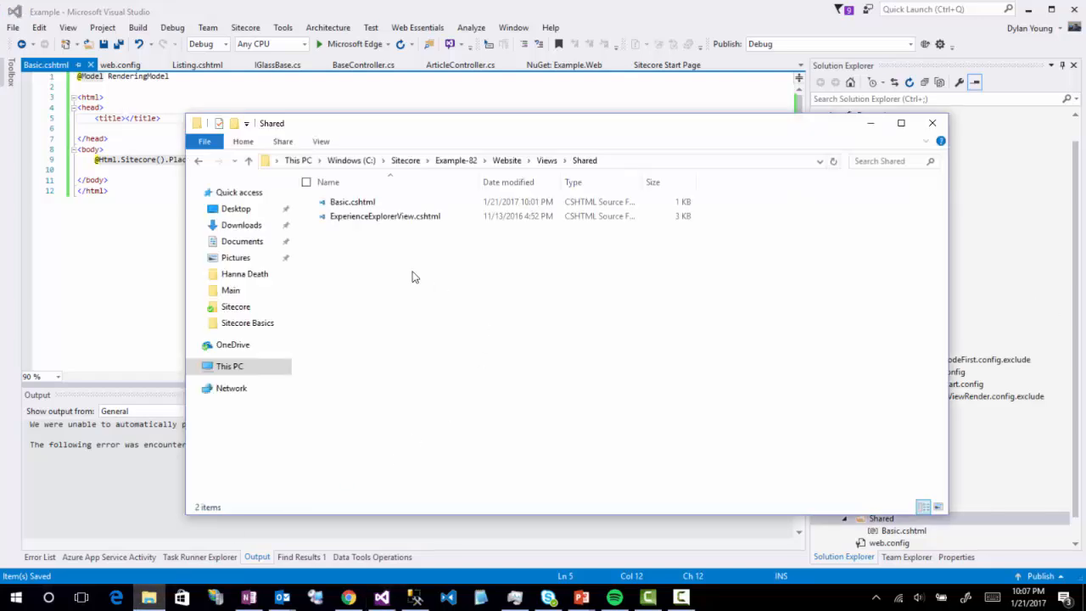
pyautogui.moveTo(352, 202)
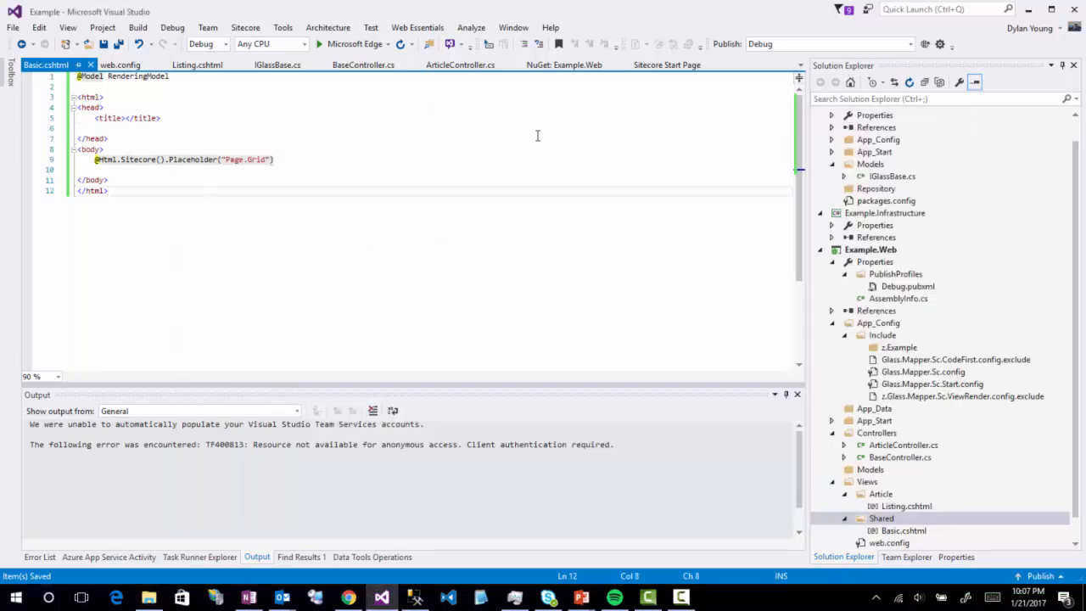
pyautogui.moveTo(594, 173)
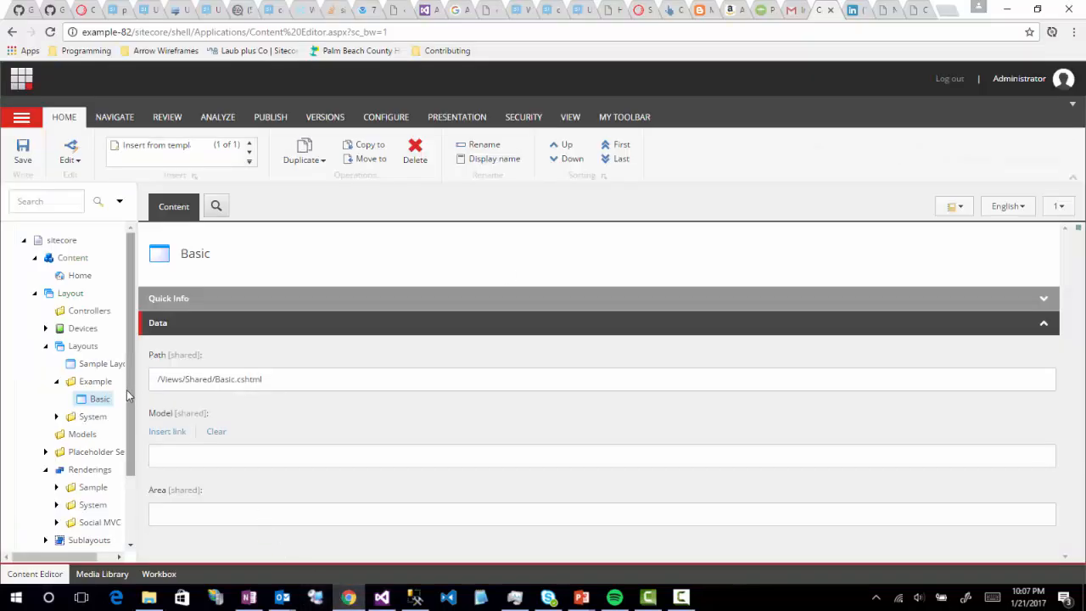
pyautogui.moveTo(87, 296)
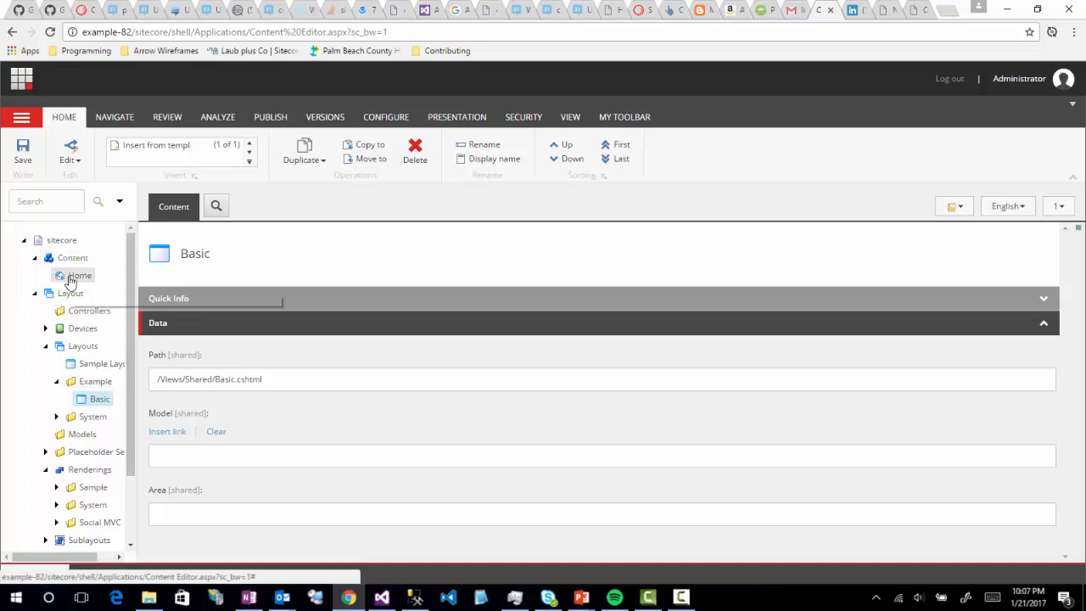
# Step: Select the Home item and open its Layout Details from the Presentation tab
pyautogui.click(79, 274)
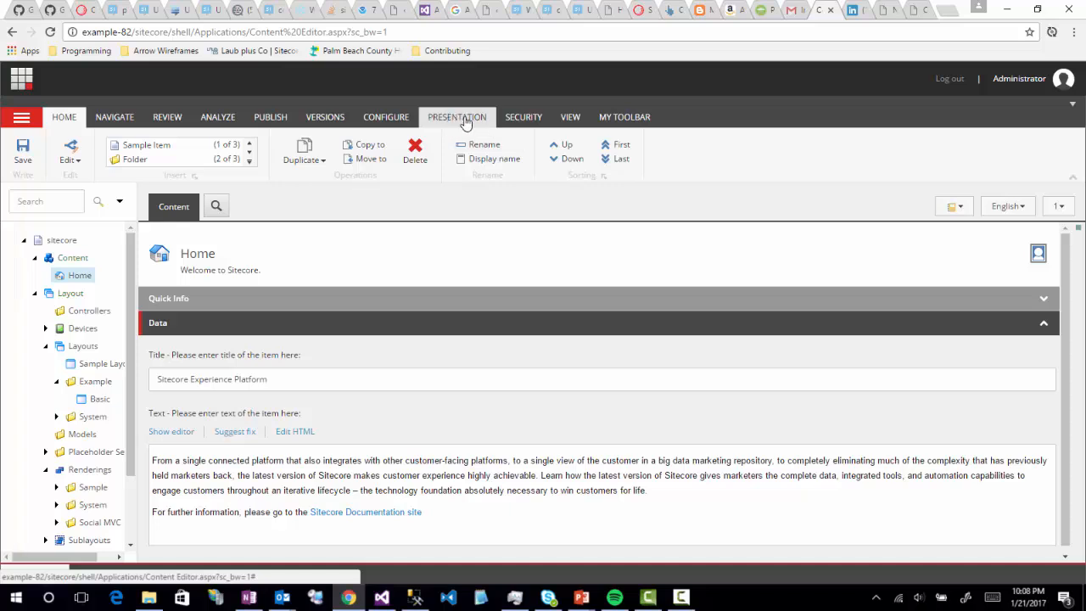
pyautogui.click(456, 116)
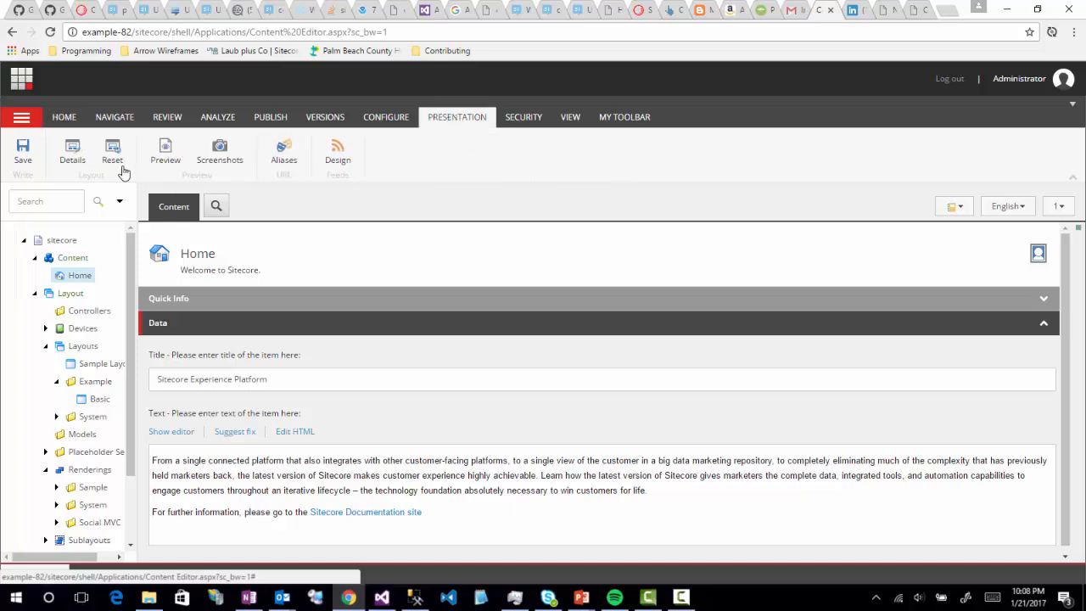
pyautogui.click(72, 152)
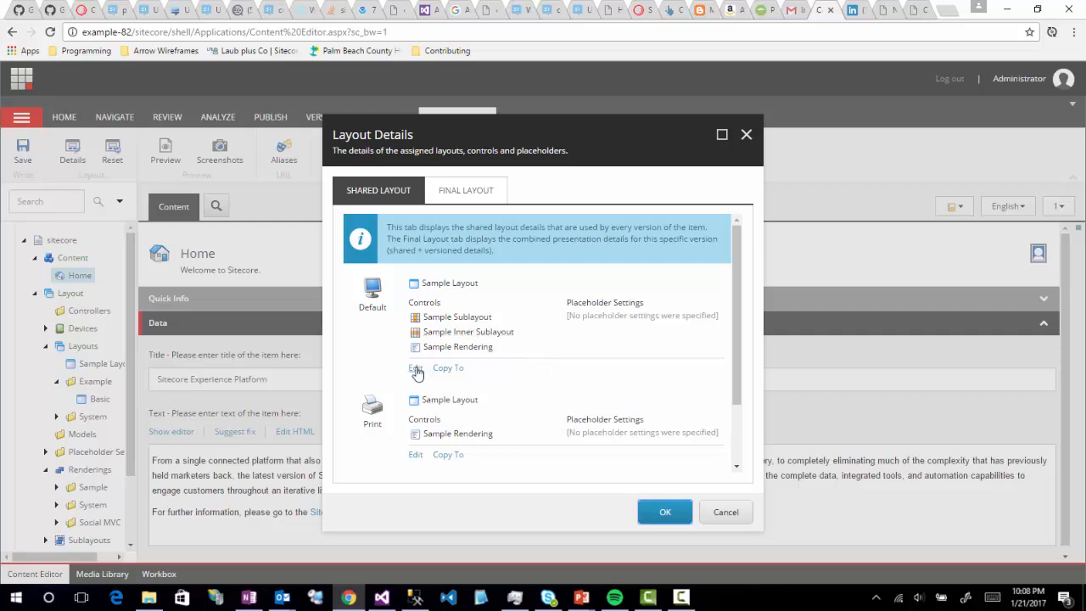
# Step: Set the Default device layout to Example/Basic, then review its controls, selecting Sample Sublayout
pyautogui.click(415, 367)
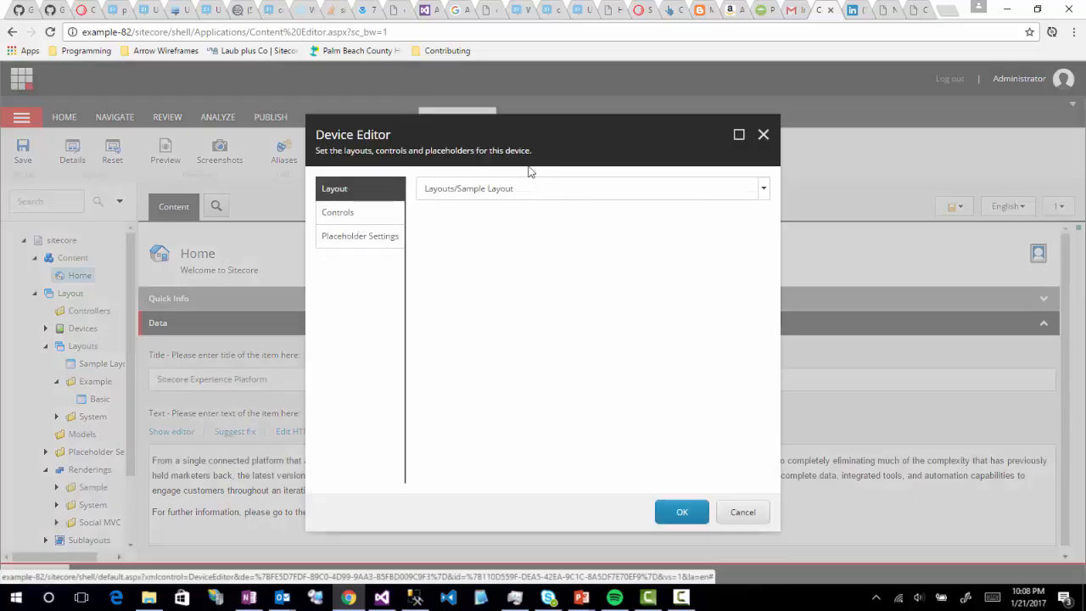
pyautogui.moveTo(512, 202)
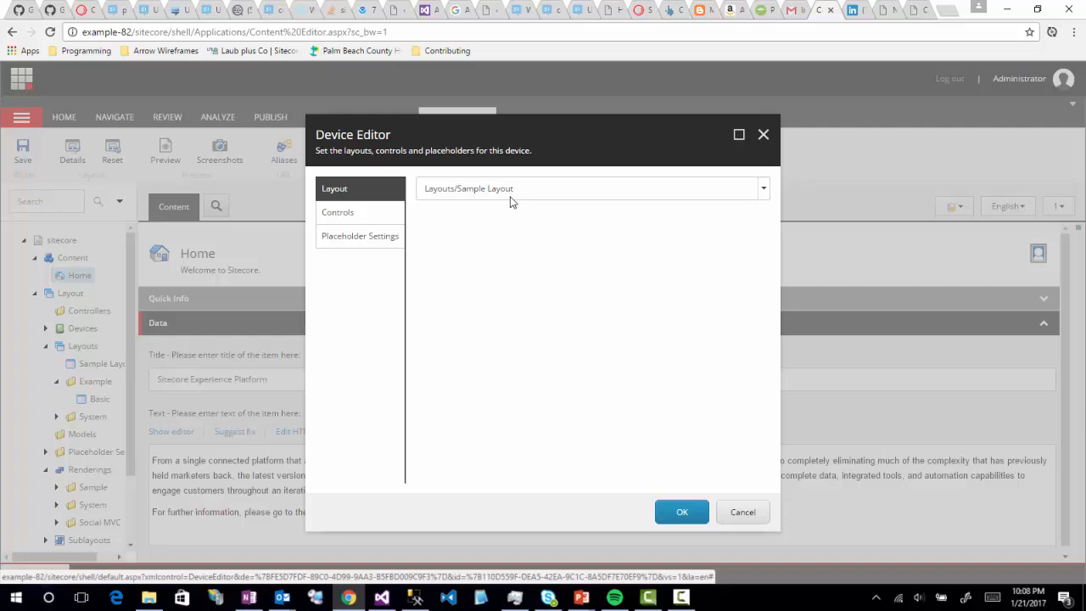
pyautogui.click(761, 188)
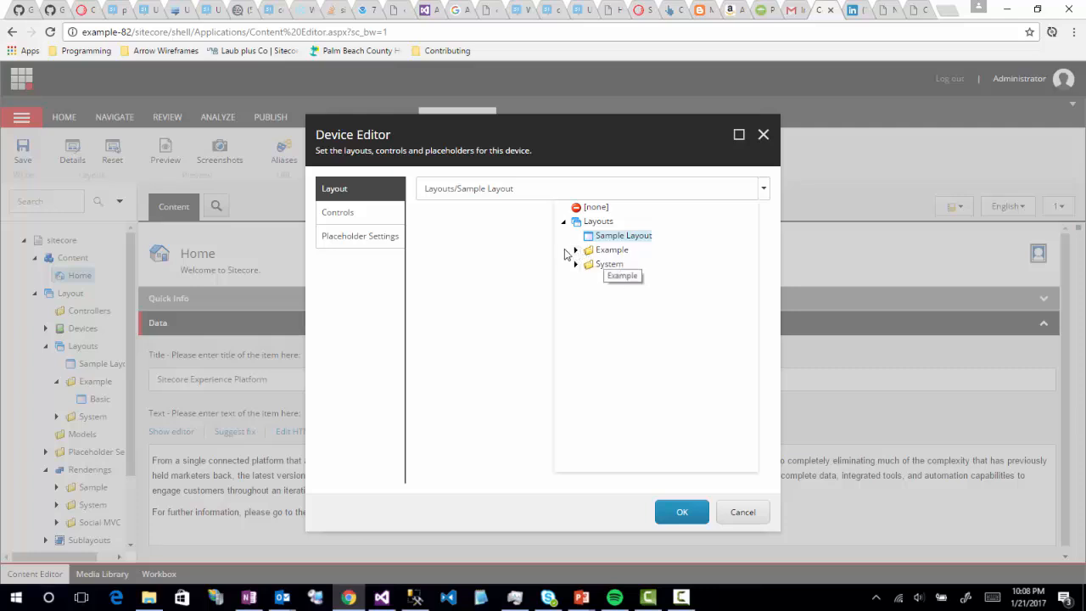
pyautogui.click(575, 249)
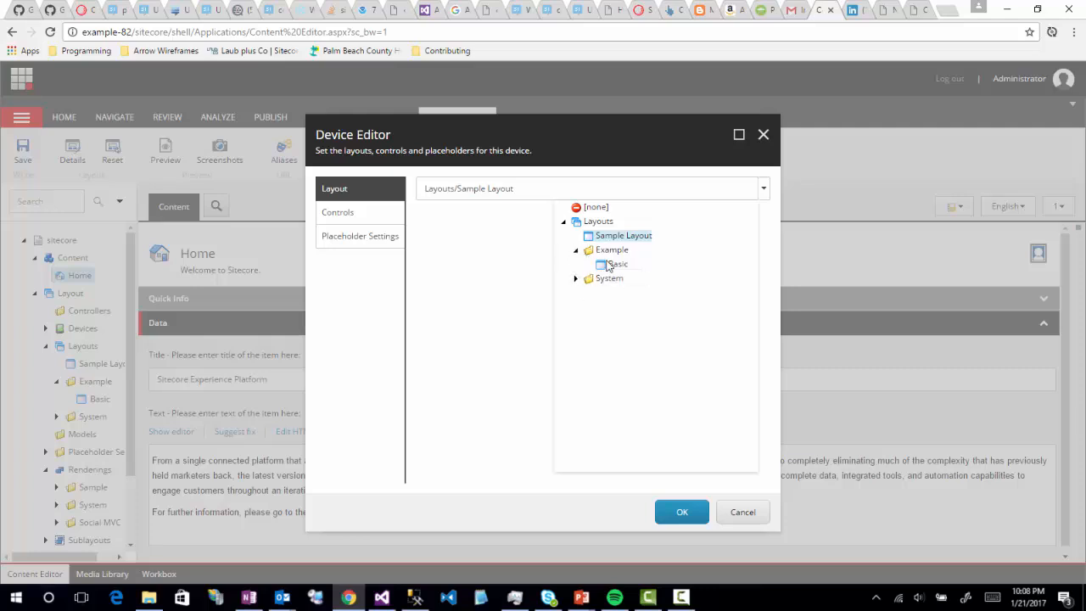
pyautogui.click(618, 264)
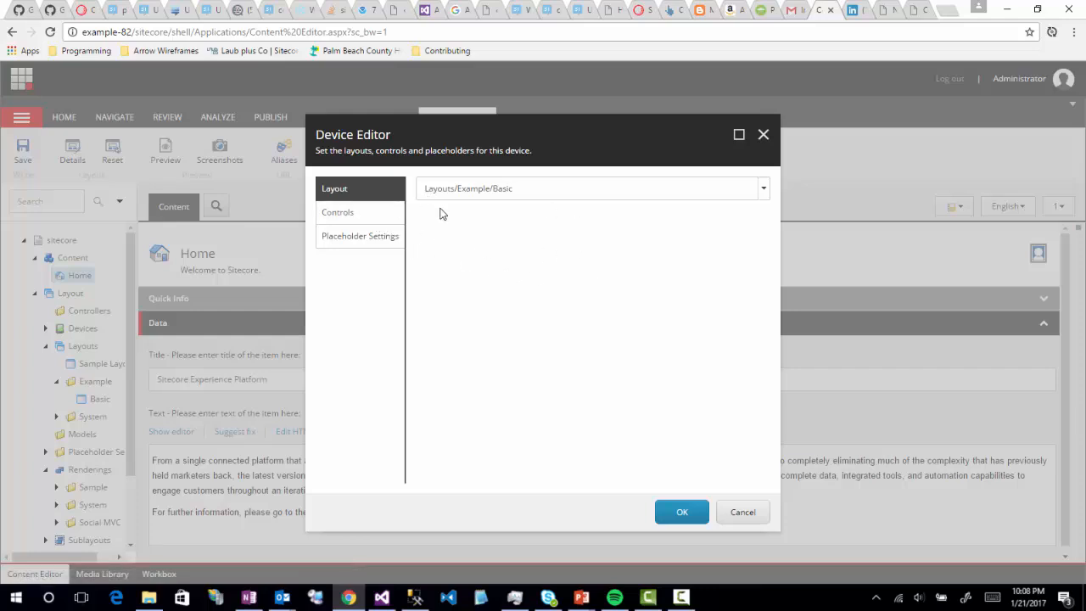
pyautogui.click(337, 212)
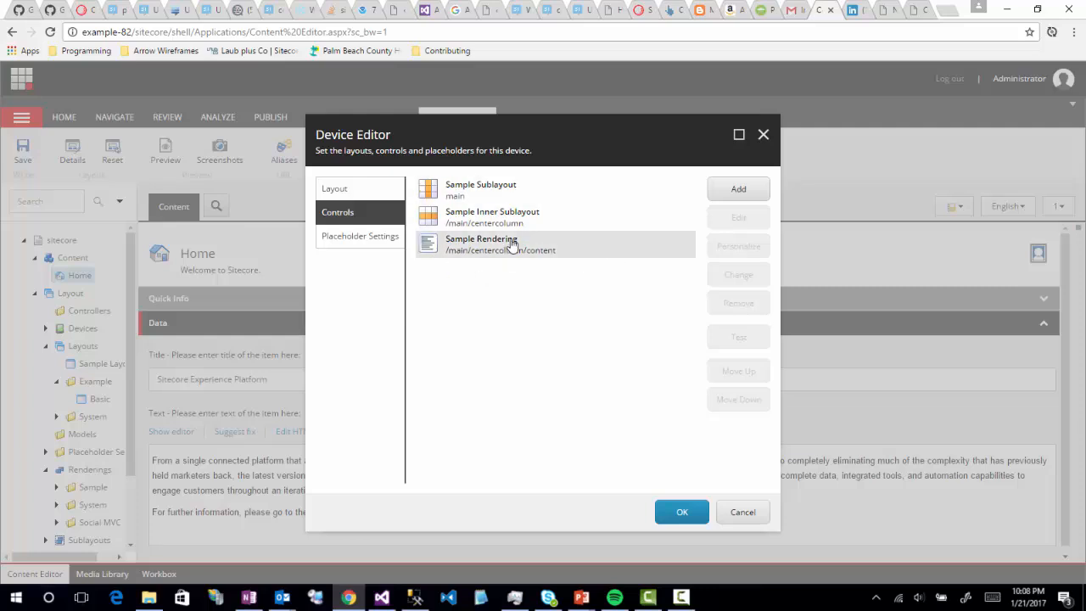
pyautogui.click(480, 189)
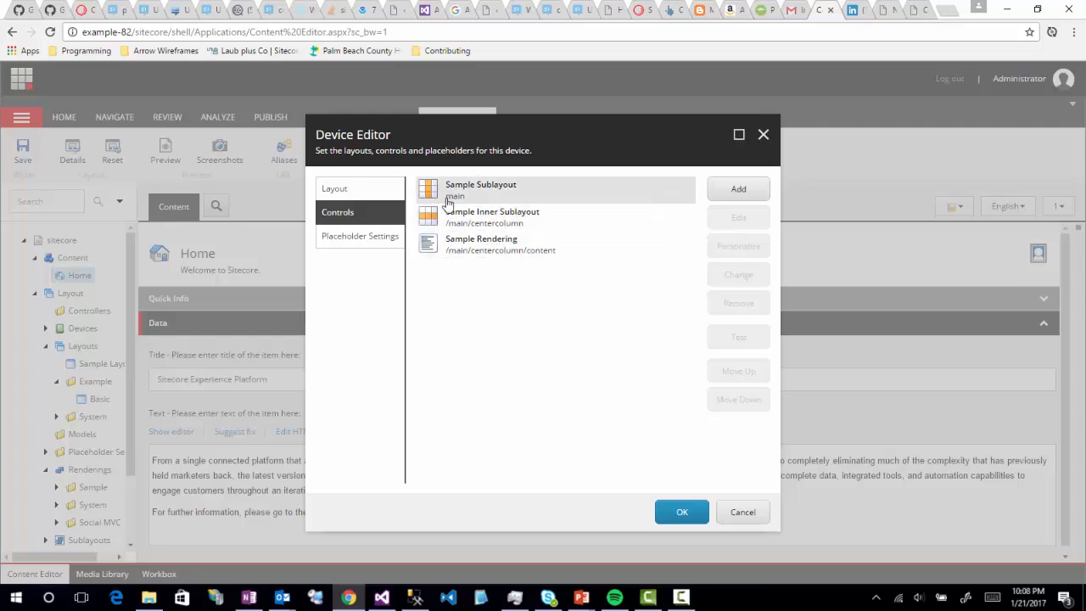
pyautogui.moveTo(469, 204)
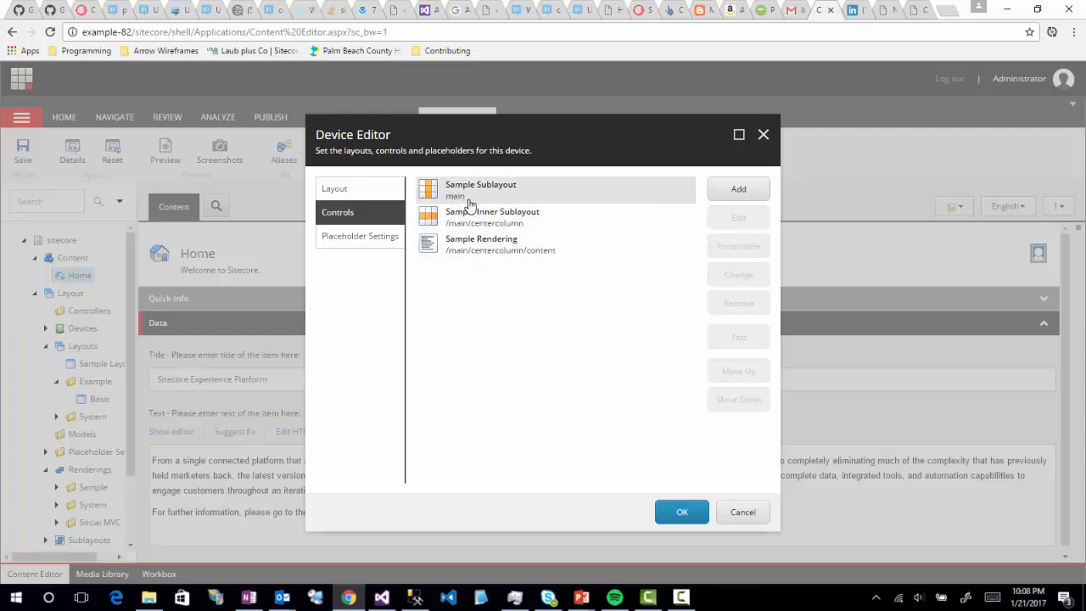